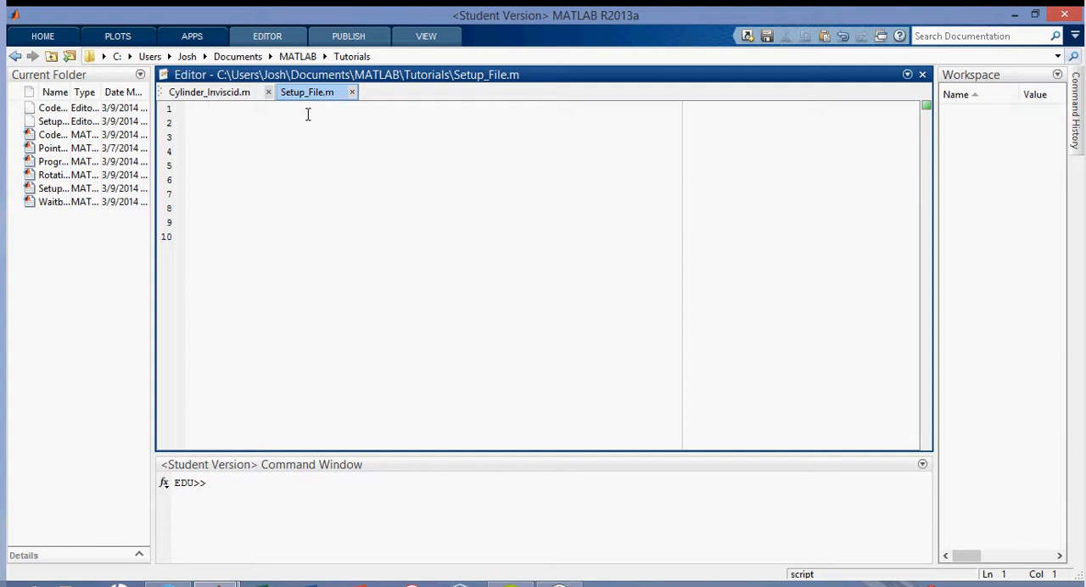
Write header comments: % MATLAB Setup, % Written by: JoshTheE..., % Started: 03/09/14, % Updated: 03/09/14
{"action": "type", "text": "%"}
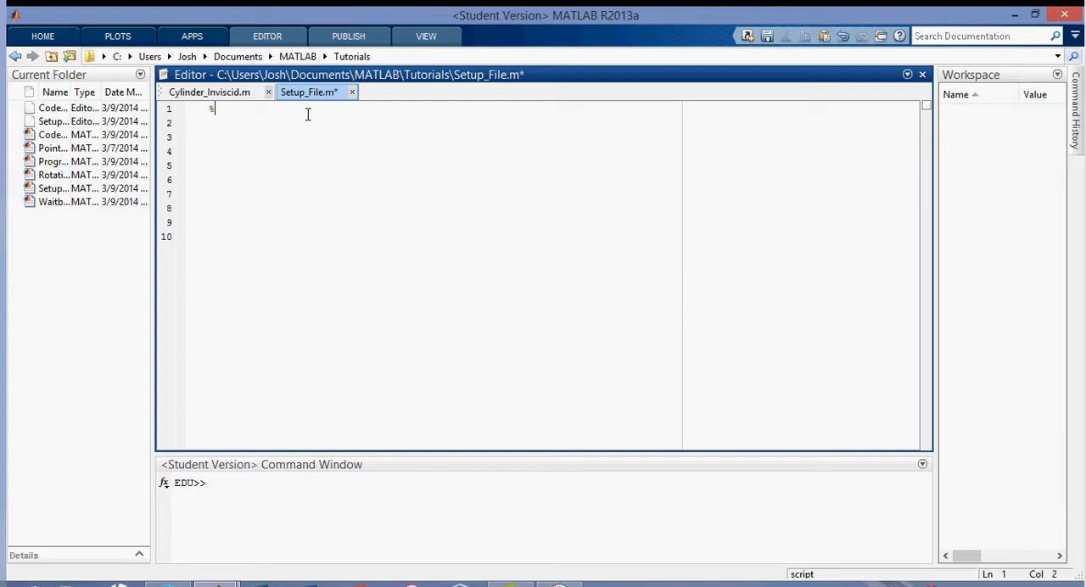
{"action": "type", "text": "MATLAB Setup"}
{"action": "left_click", "coordinate": [551, 122]}
{"action": "type", "text": "% Written by:"}
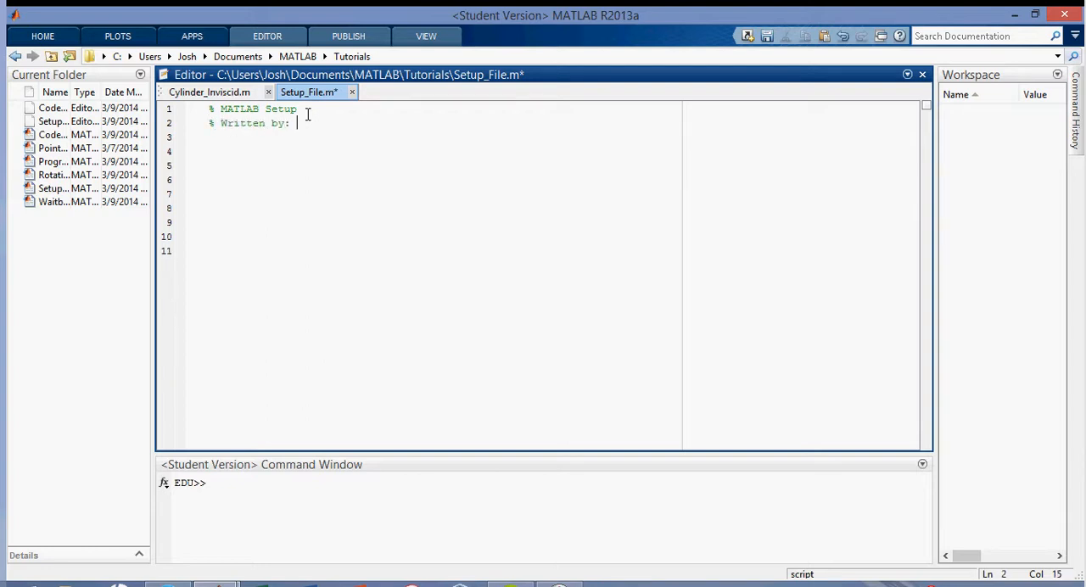
{"action": "type", "text": "JoshTheEngineer"}
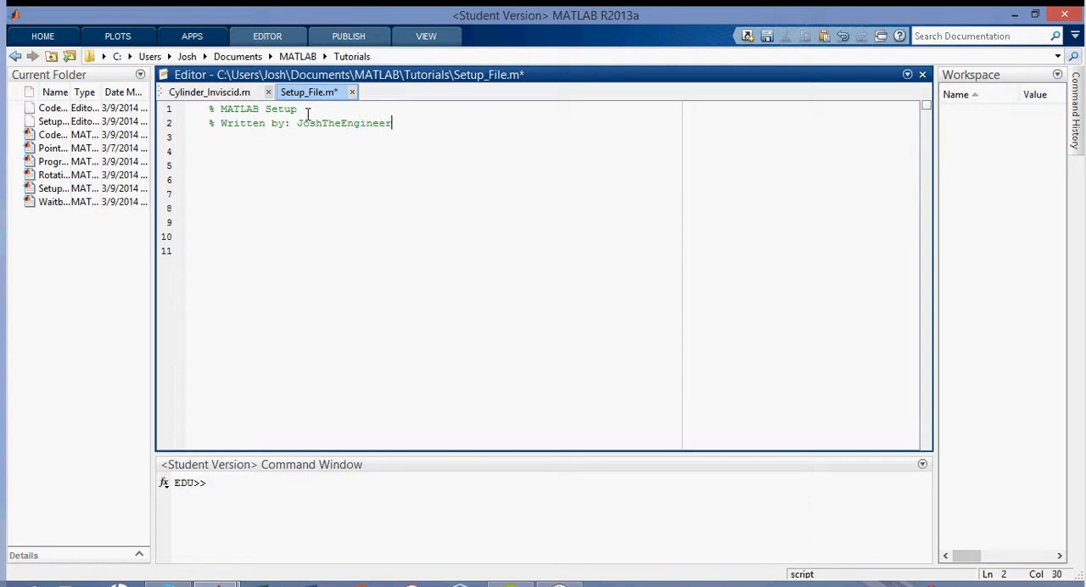
{"action": "type", "text": "% Started: 03"}
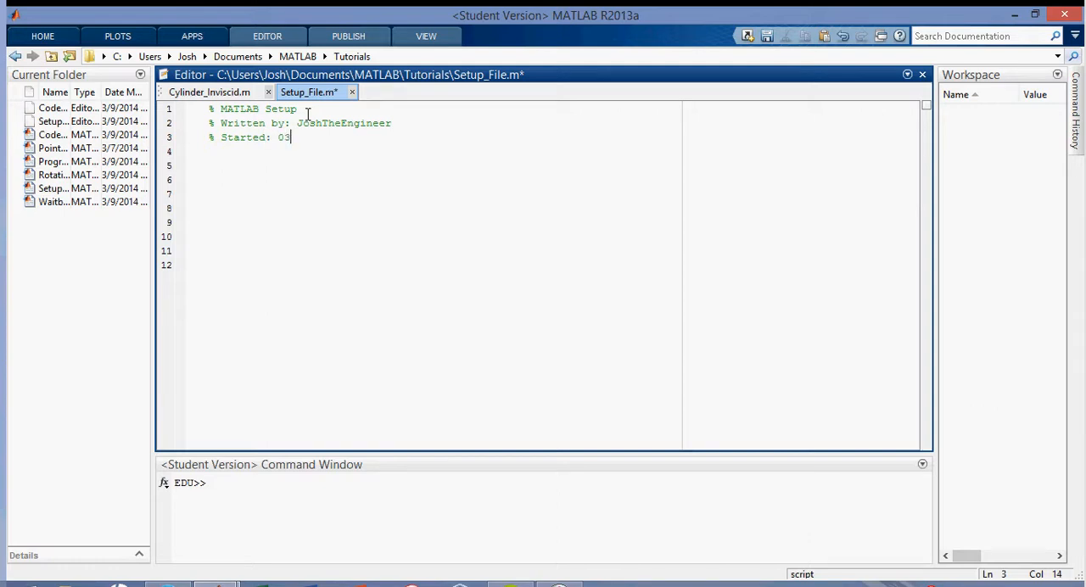
{"action": "type", "text": "/09/14"}
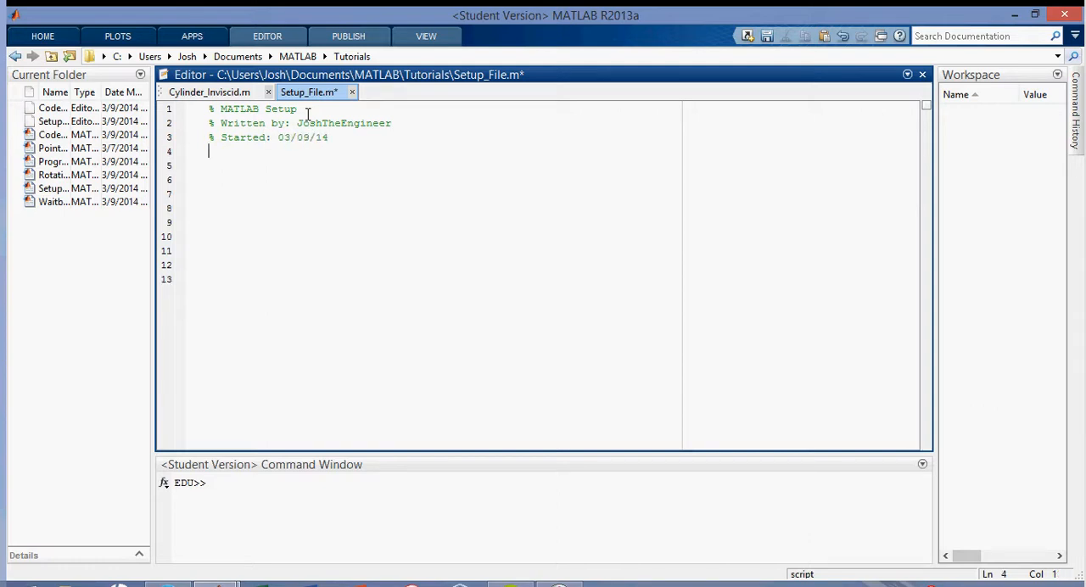
{"action": "type", "text": "% Updated:"}
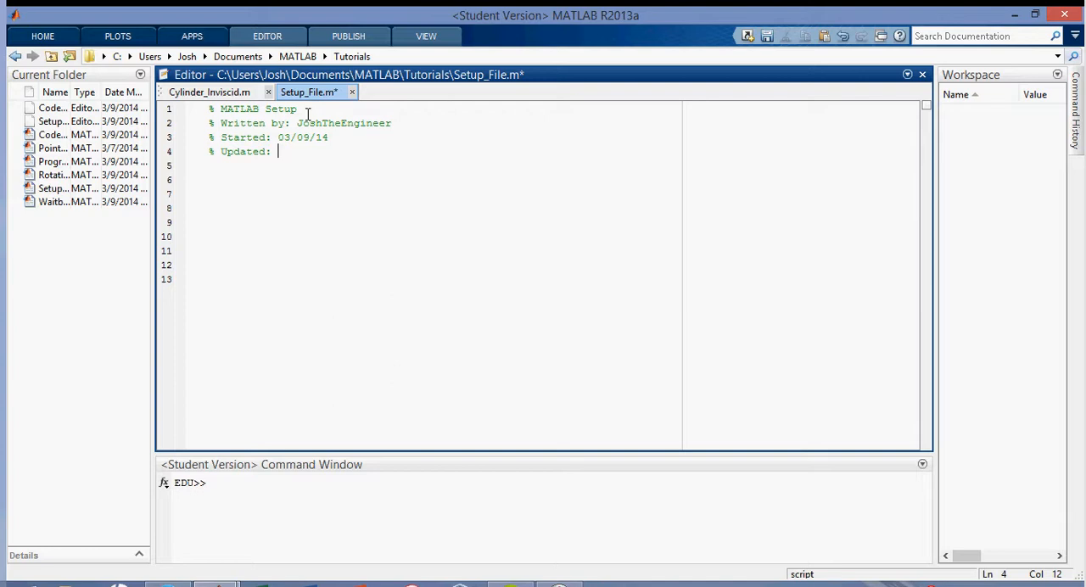
{"action": "type", "text": "03/09/1"}
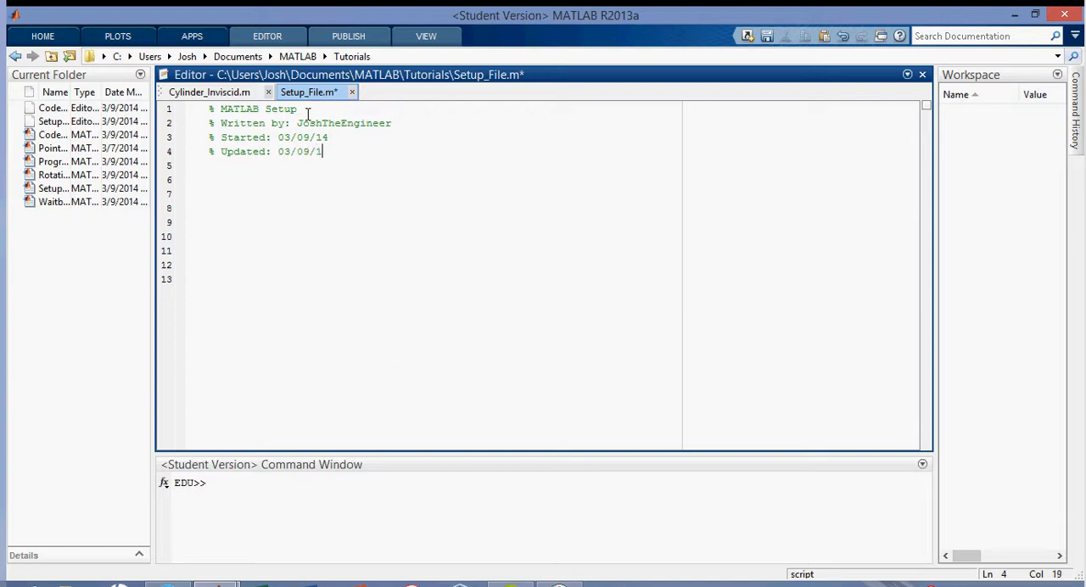
{"action": "type", "text": "4"}
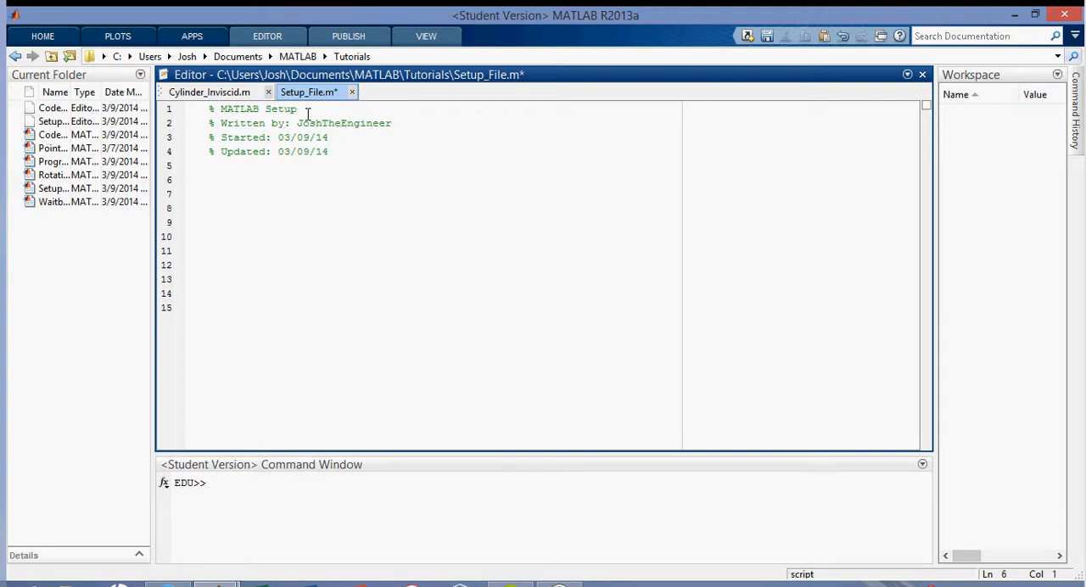
Add clear all; and clc; lines under the header, followed by a blank line
{"action": "type", "text": "clear l"}
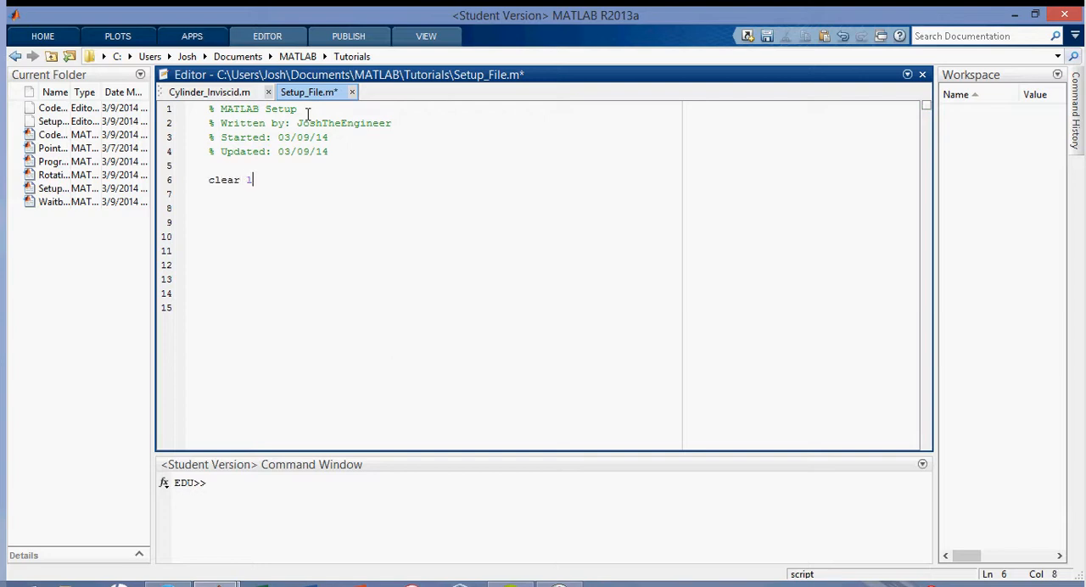
{"action": "type", "text": "ll;"}
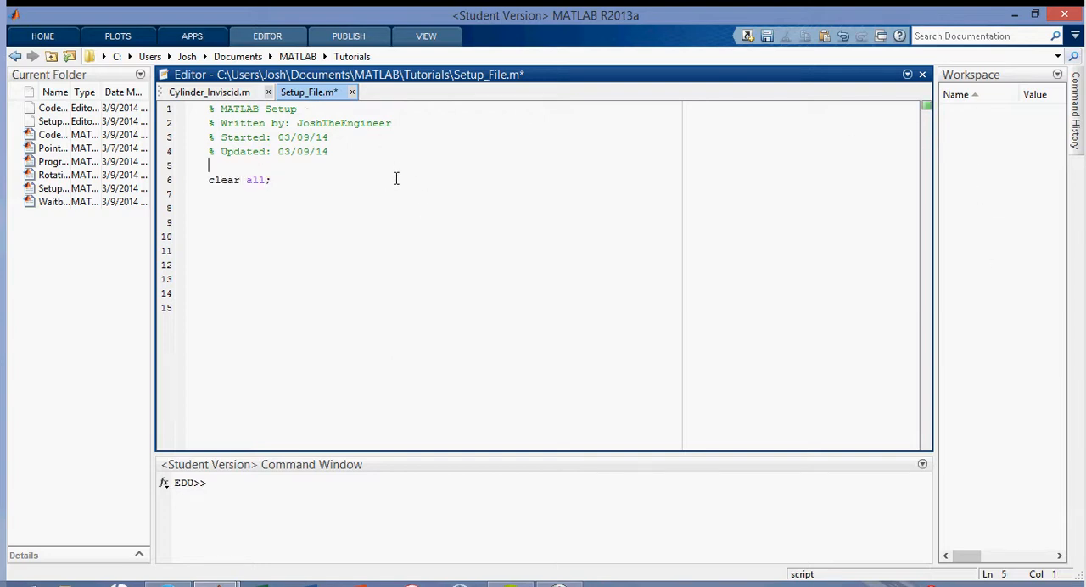
{"action": "type", "text": "clc;"}
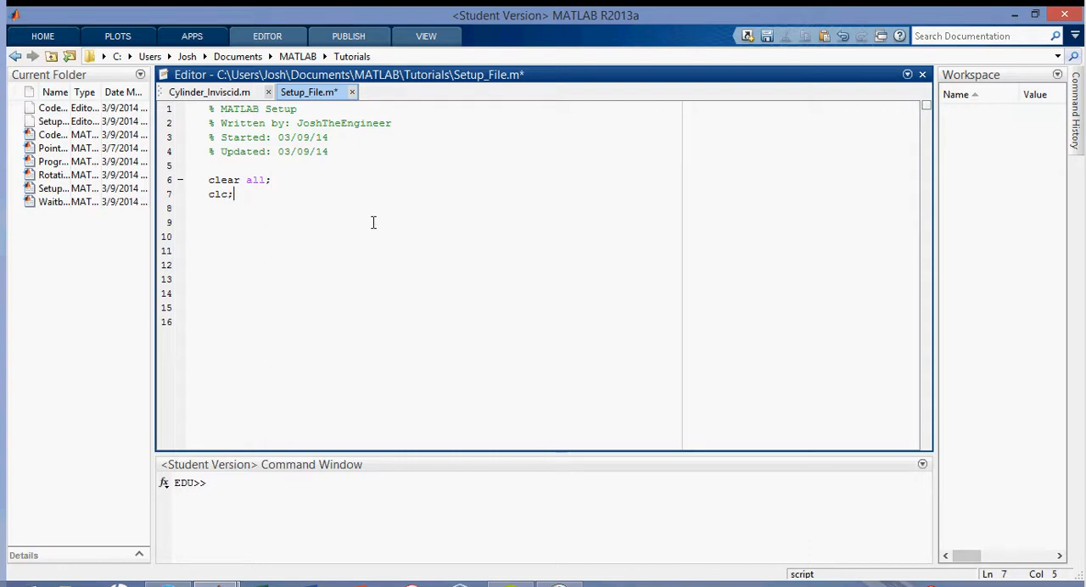
{"action": "key", "text": "enter"}
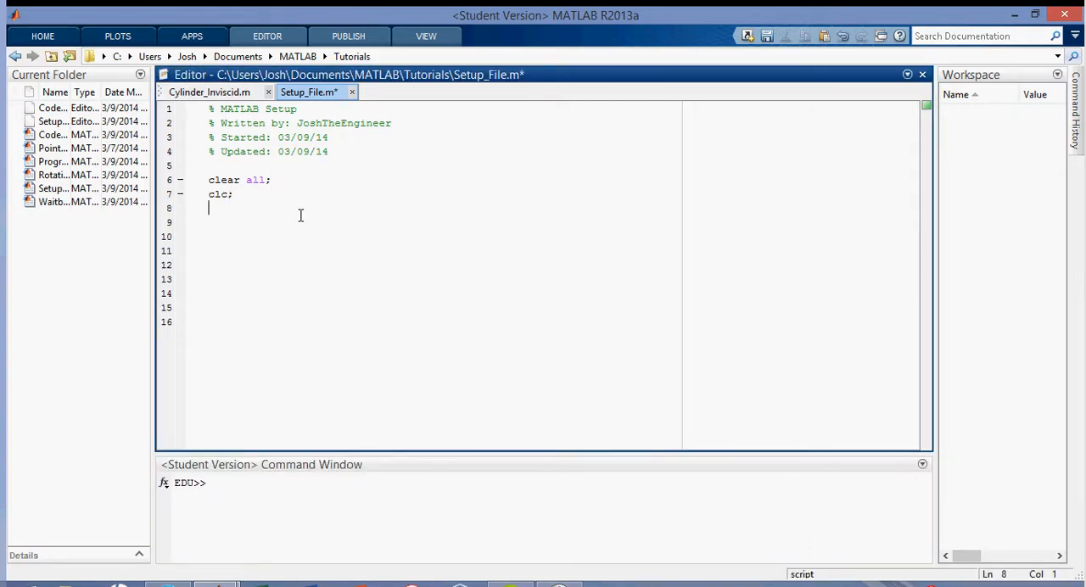
{"action": "key", "text": "enter"}
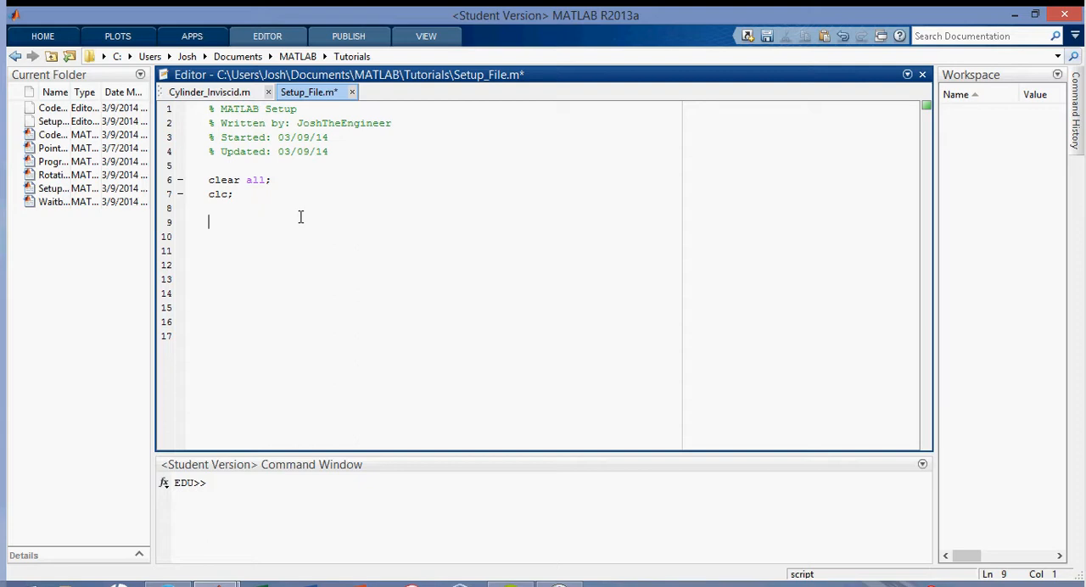
Create %% User Input Parameters and %% Solve cell headings and return to the empty first section
{"action": "type", "text": "%%"}
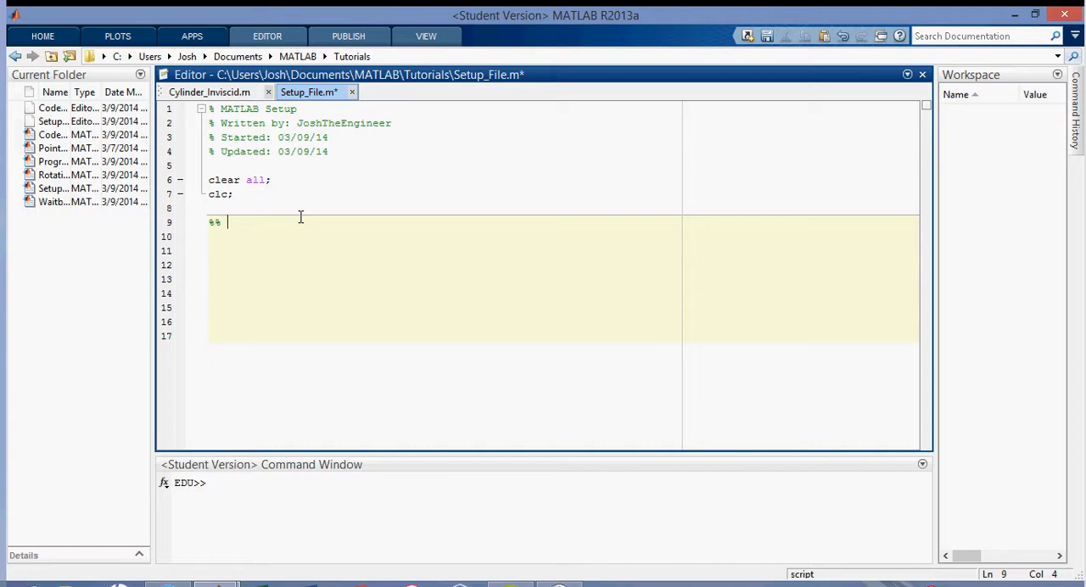
{"action": "type", "text": "User I"}
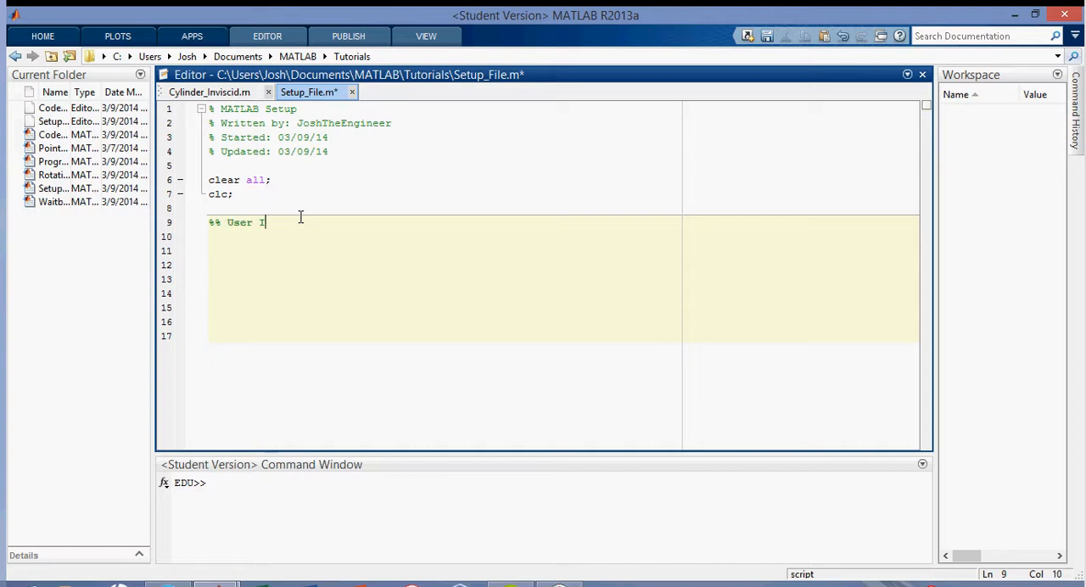
{"action": "type", "text": "nput Parameters"}
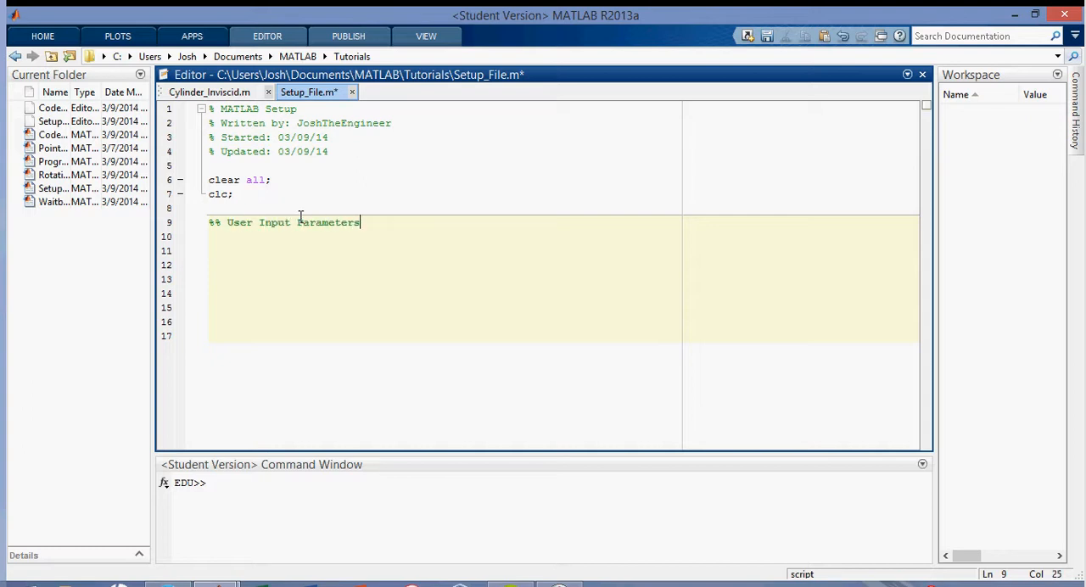
{"action": "key", "text": "enter"}
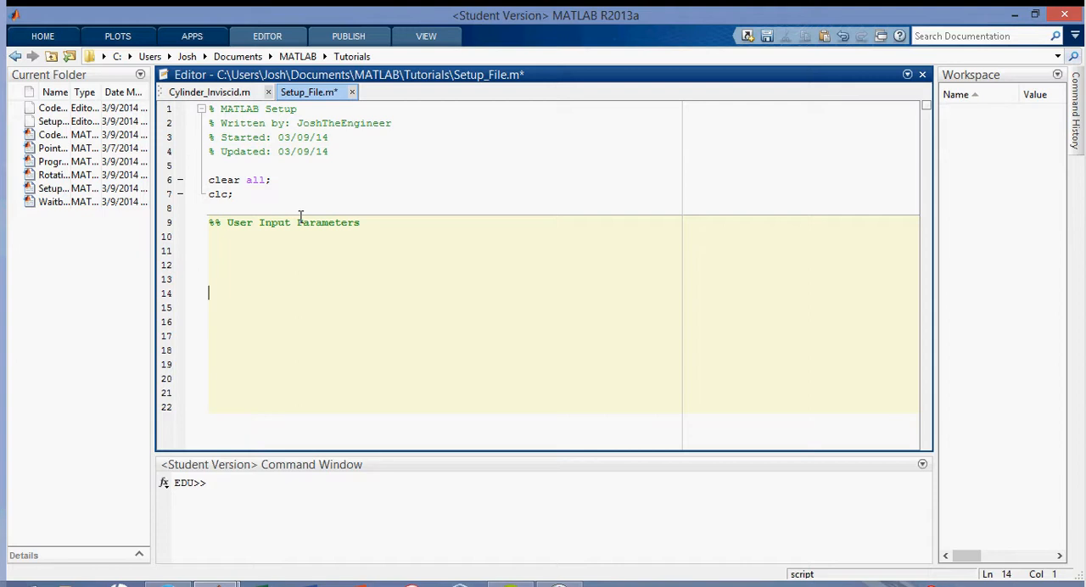
{"action": "type", "text": "%%"}
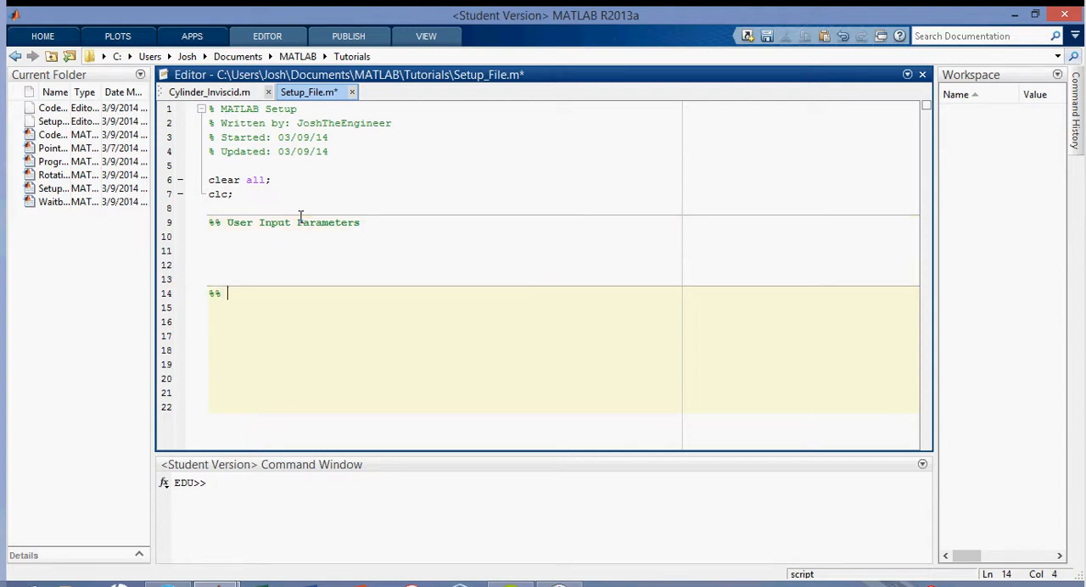
{"action": "type", "text": "Solve"}
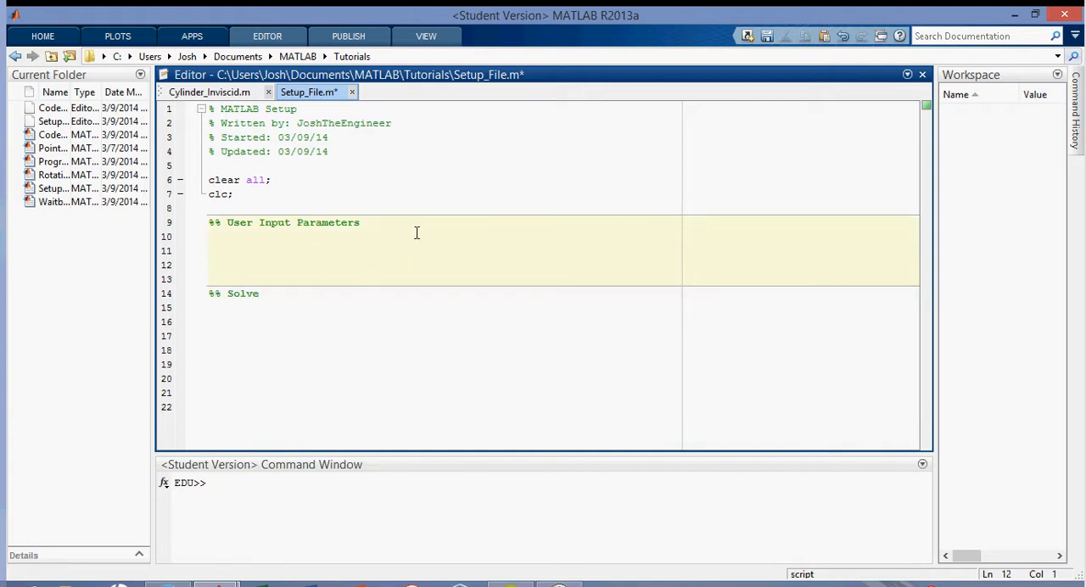
{"action": "mouse_move", "coordinate": [418, 251]}
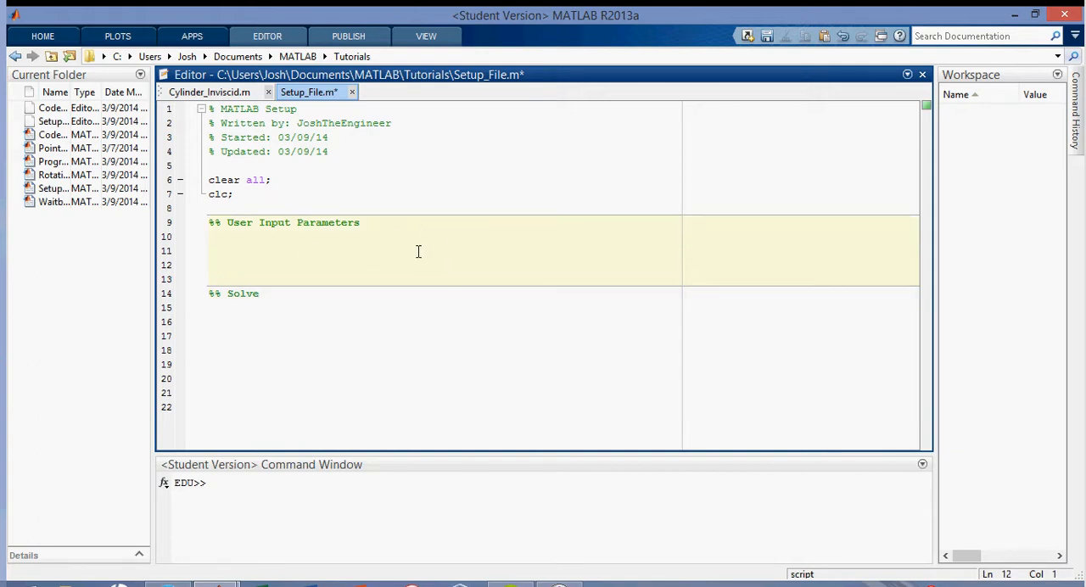
{"action": "mouse_move", "coordinate": [418, 221]}
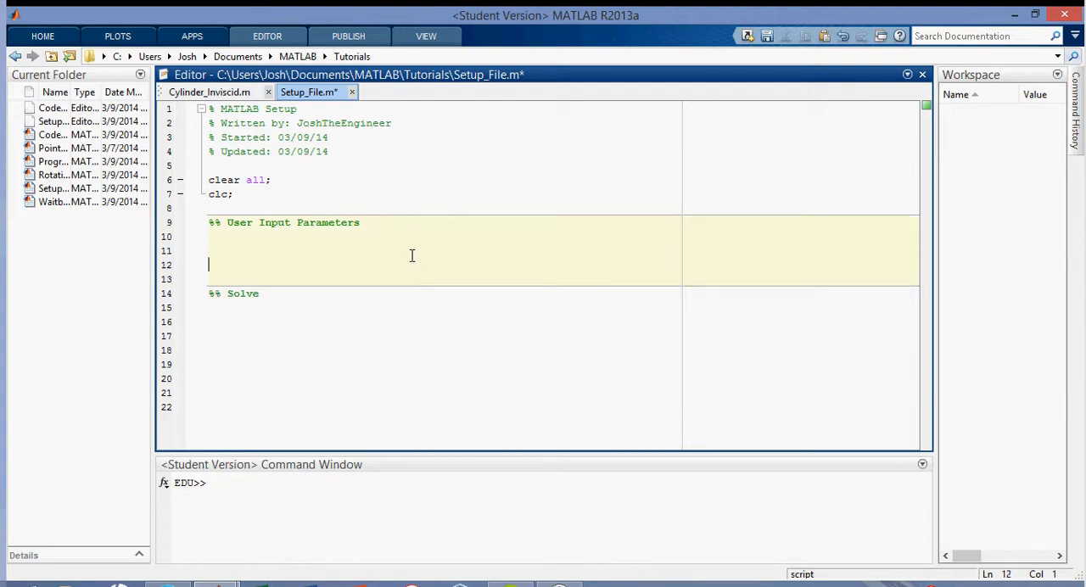
{"action": "left_click", "coordinate": [322, 251]}
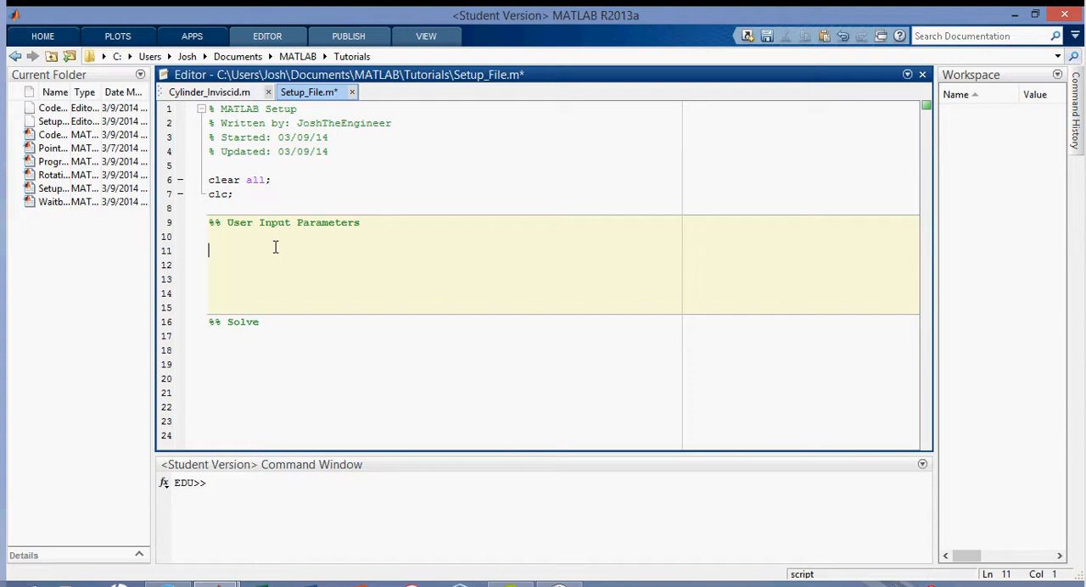
Add fprintf('Setting user parameters...') then a = 2; and b = 3; with % User sets value comments
{"action": "type", "text": "fprintf("}
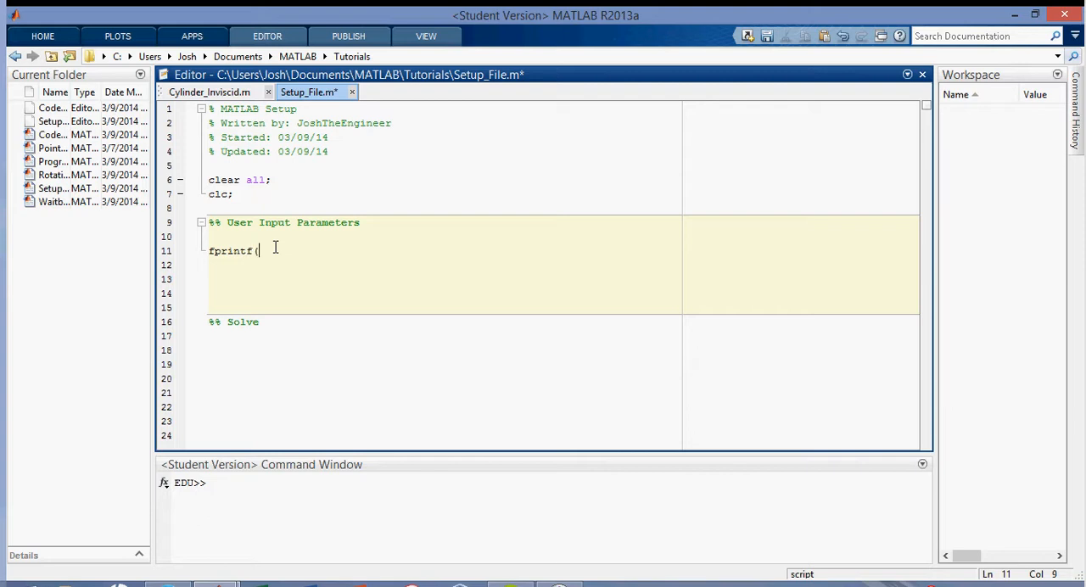
{"action": "type", "text": "("}
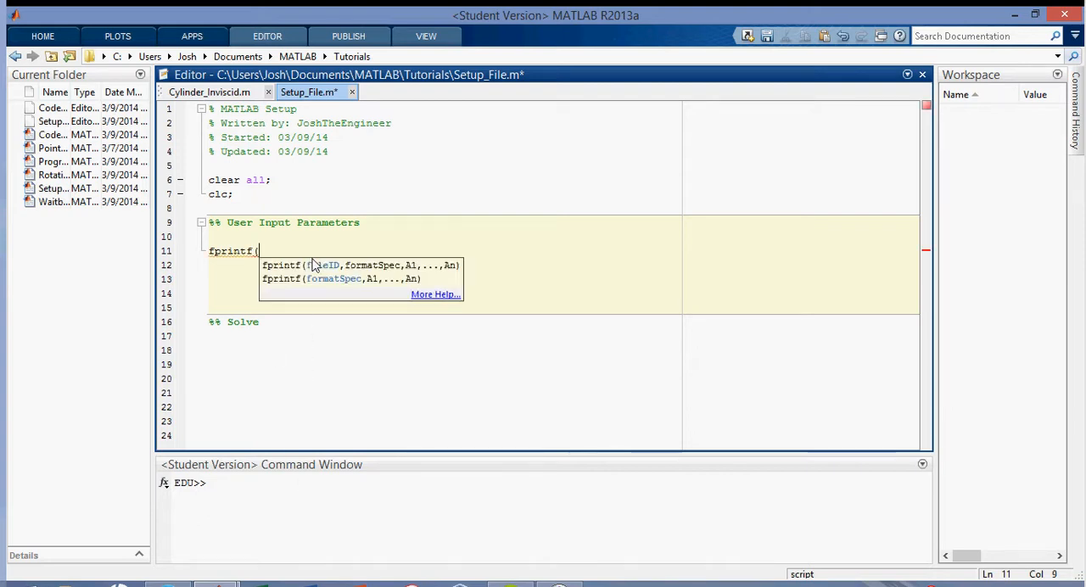
{"action": "type", "text": "'Setting"}
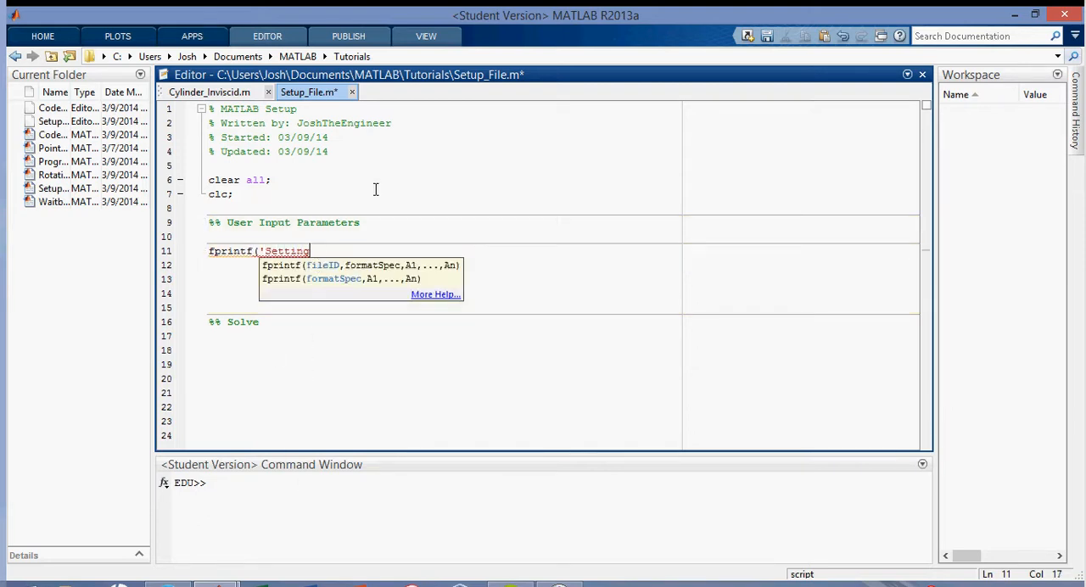
{"action": "type", "text": "user parameters"}
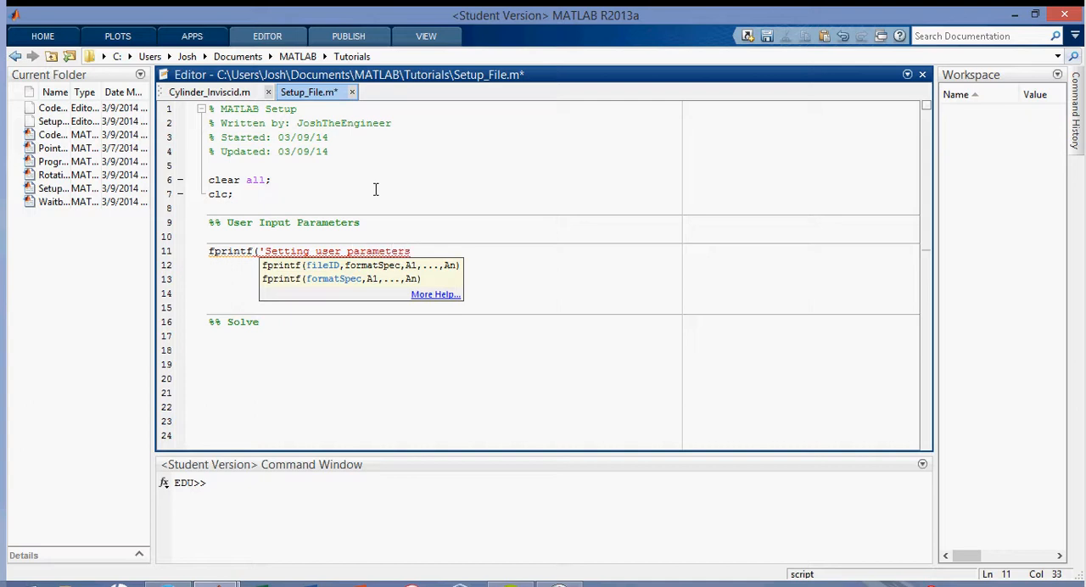
{"action": "type", "text": "...\\n');"}
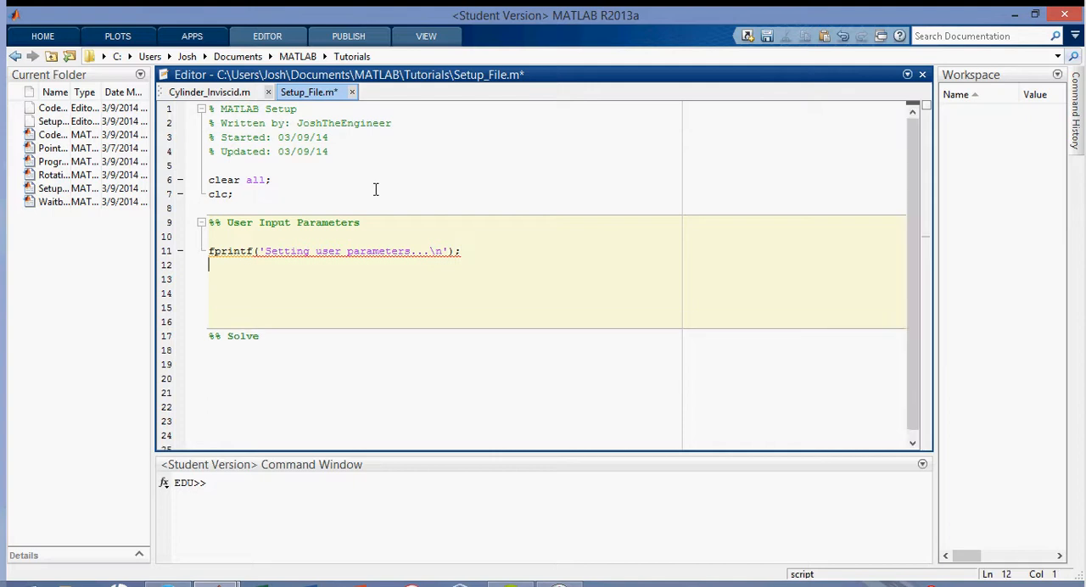
{"action": "type", "text": "a ="}
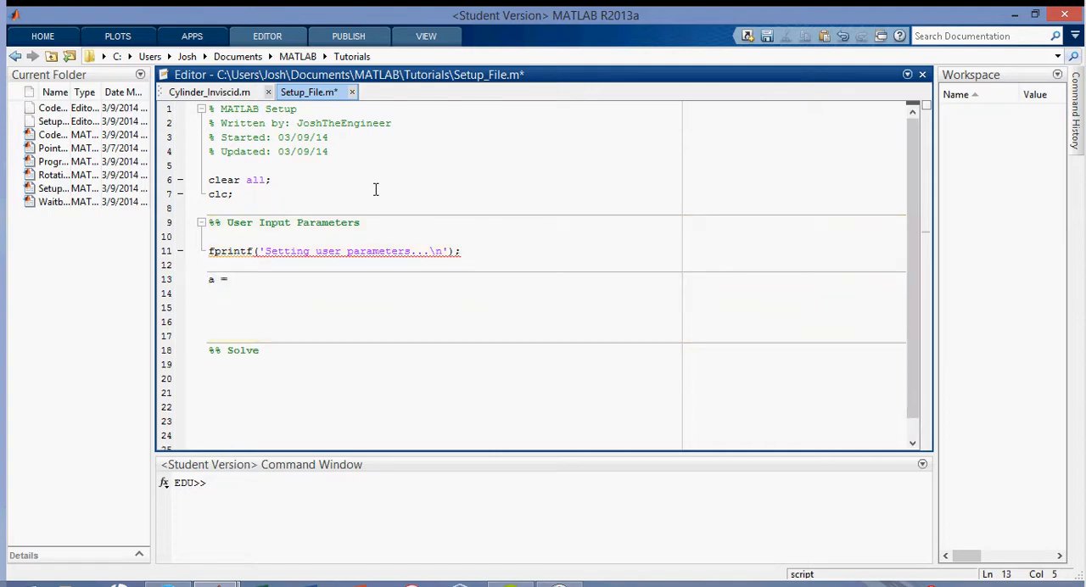
{"action": "type", "text": "2;"}
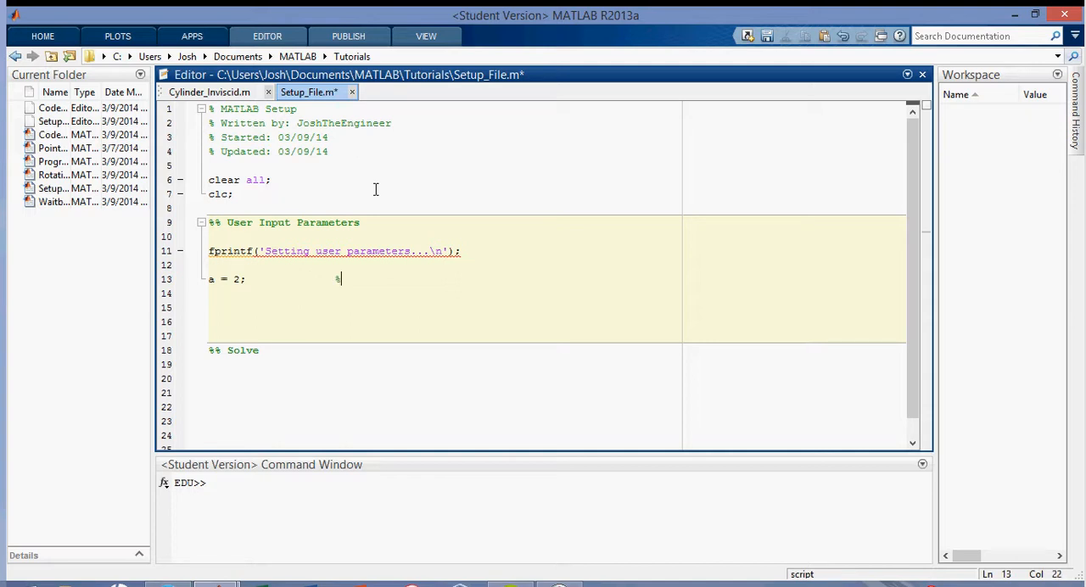
{"action": "type", "text": "%"}
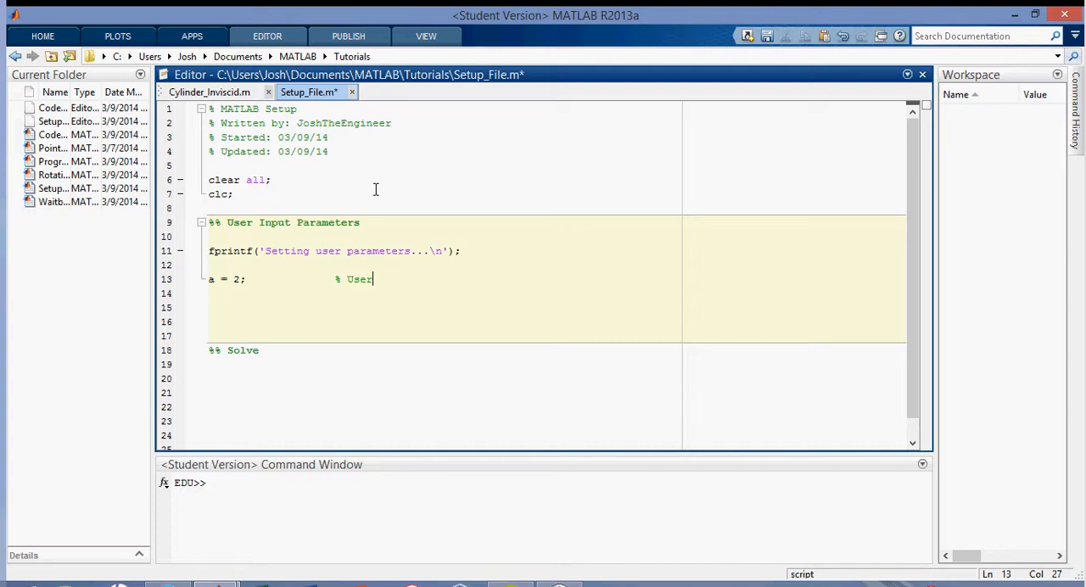
{"action": "type", "text": "sets value of a"}
{"action": "left_click", "coordinate": [555, 292]}
{"action": "type", "text": "b = 3;"}
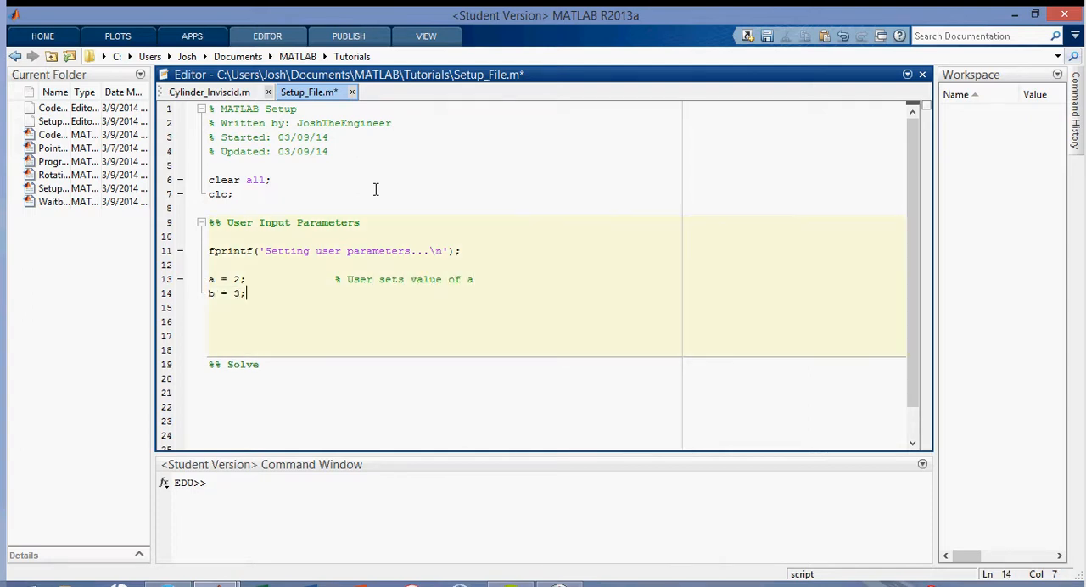
{"action": "type", "text": "% User sets value of"}
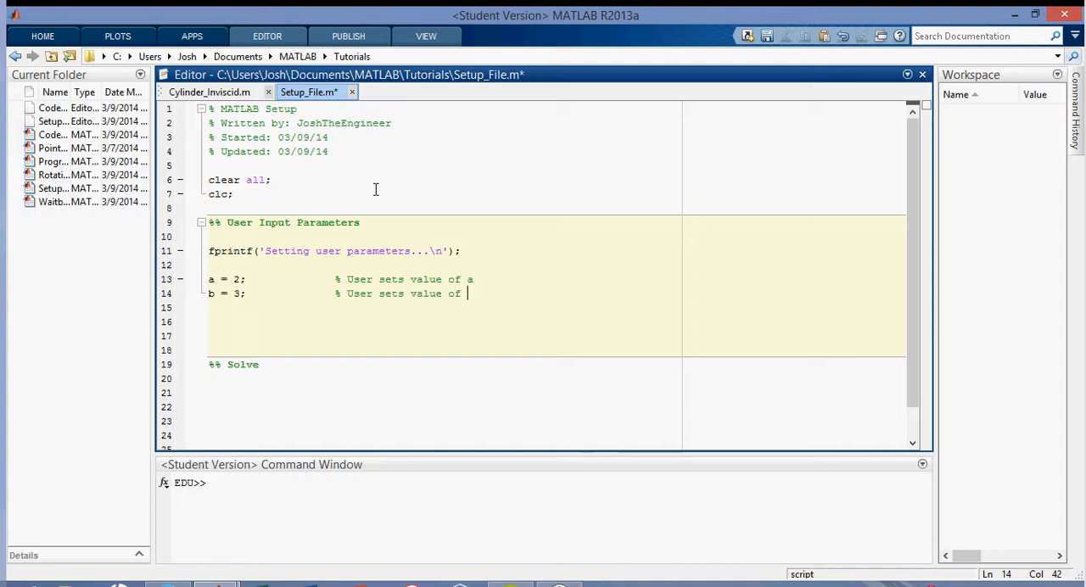
{"action": "type", "text": "b"}
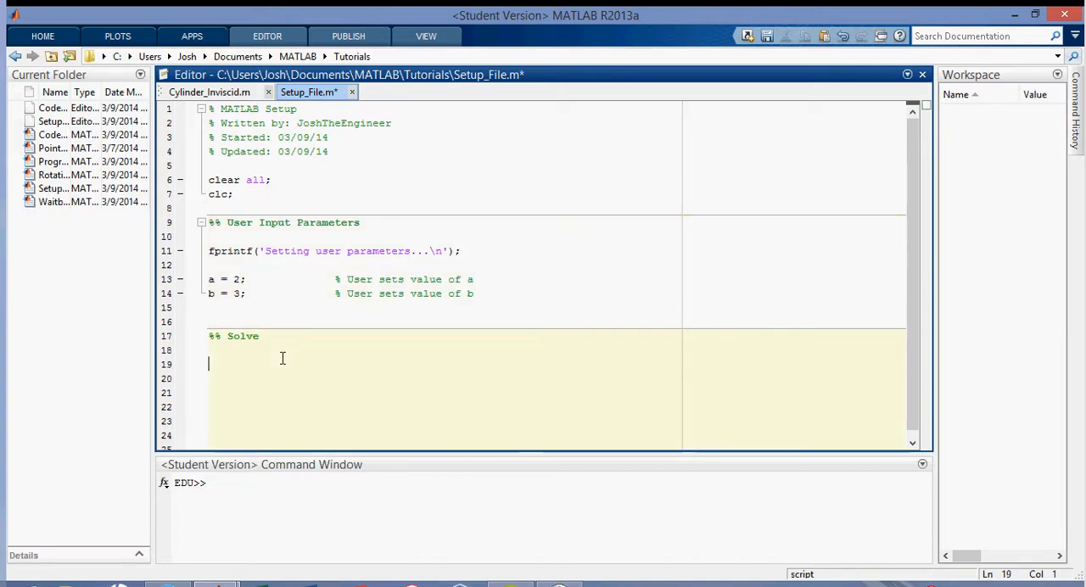
Under Solve add fprintf('Solving equation\n'), c = a+b and fprintf('c = %i\n',c), then save and run
{"action": "type", "text": "fprintf*"}
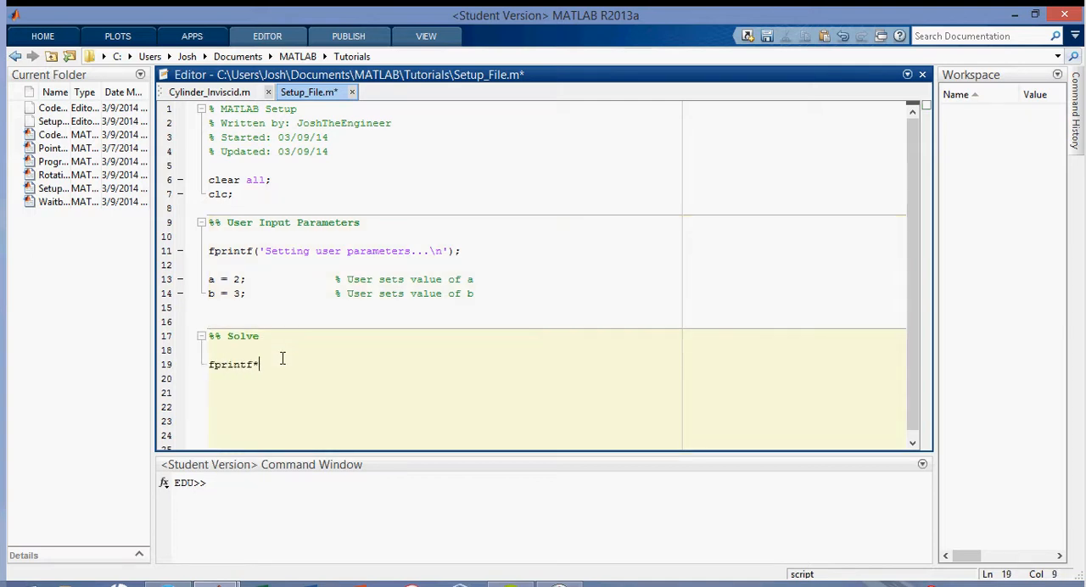
{"action": "type", "text": "('Solv"}
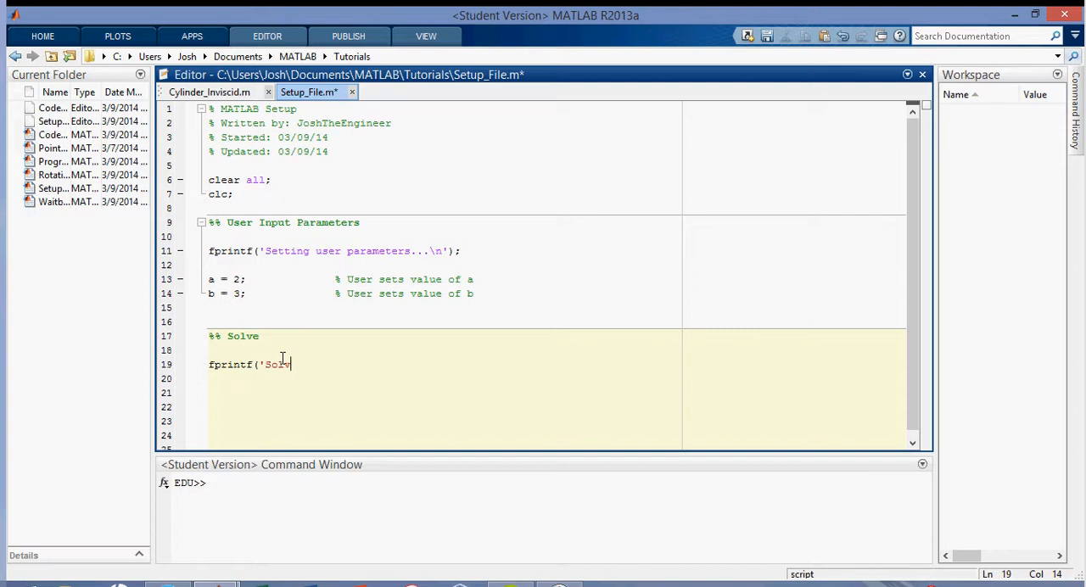
{"action": "type", "text": "ing equation"}
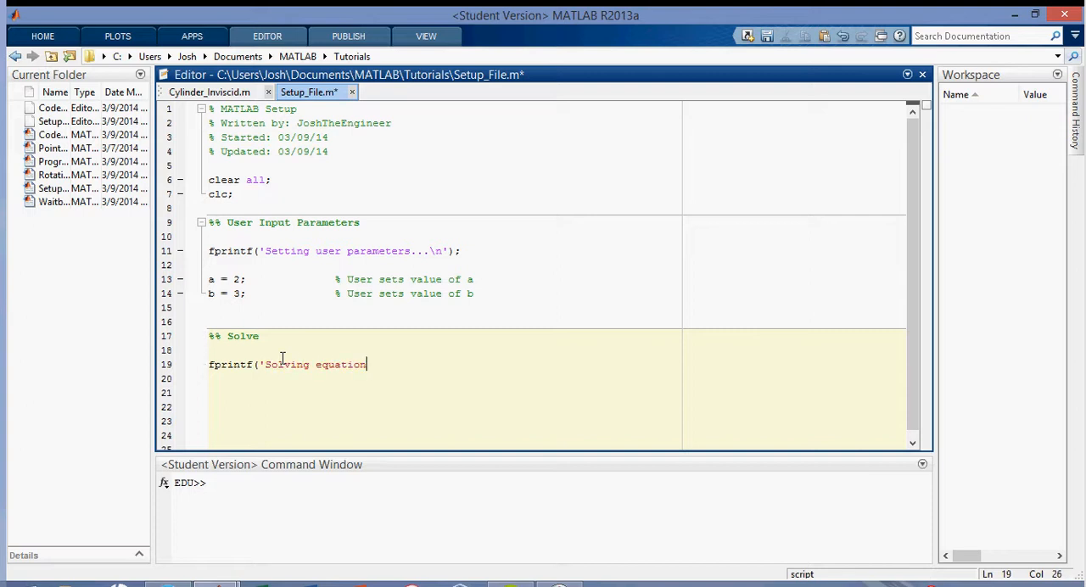
{"action": "type", "text": "\\n');"}
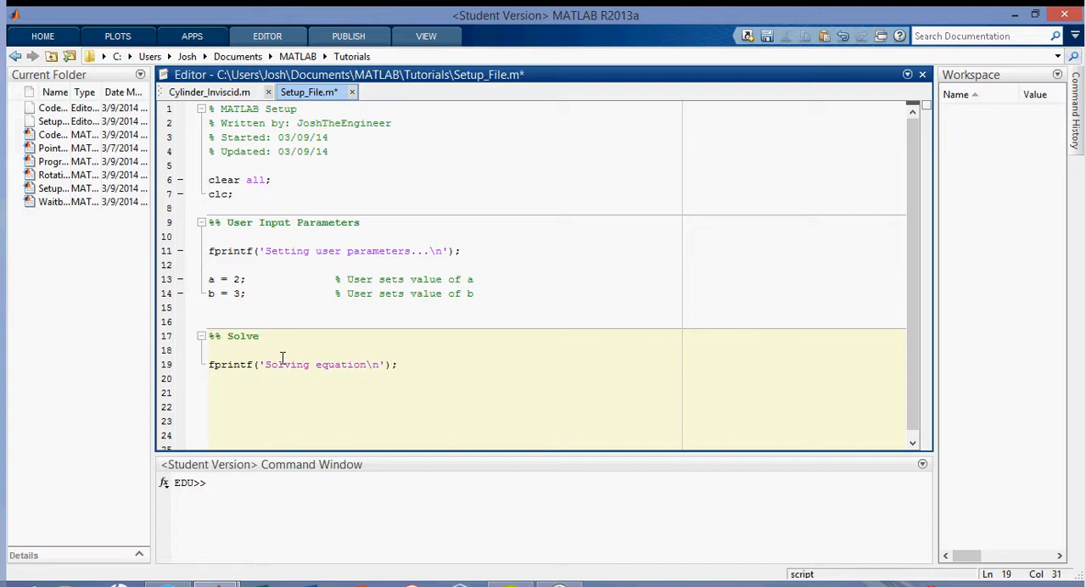
{"action": "type", "text": "c = a+b;            % Solve for c"}
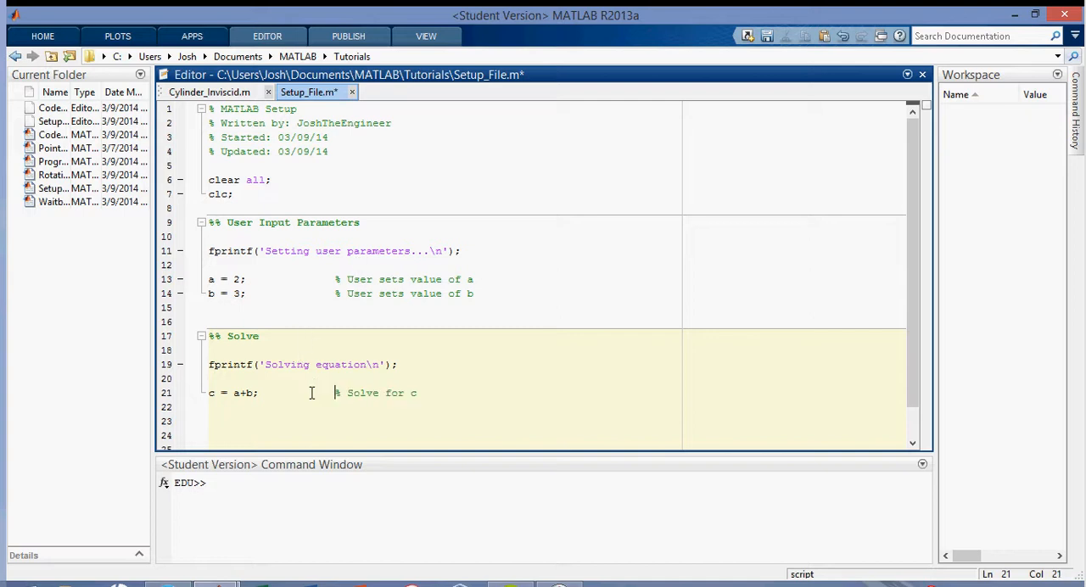
{"action": "key", "text": "enter"}
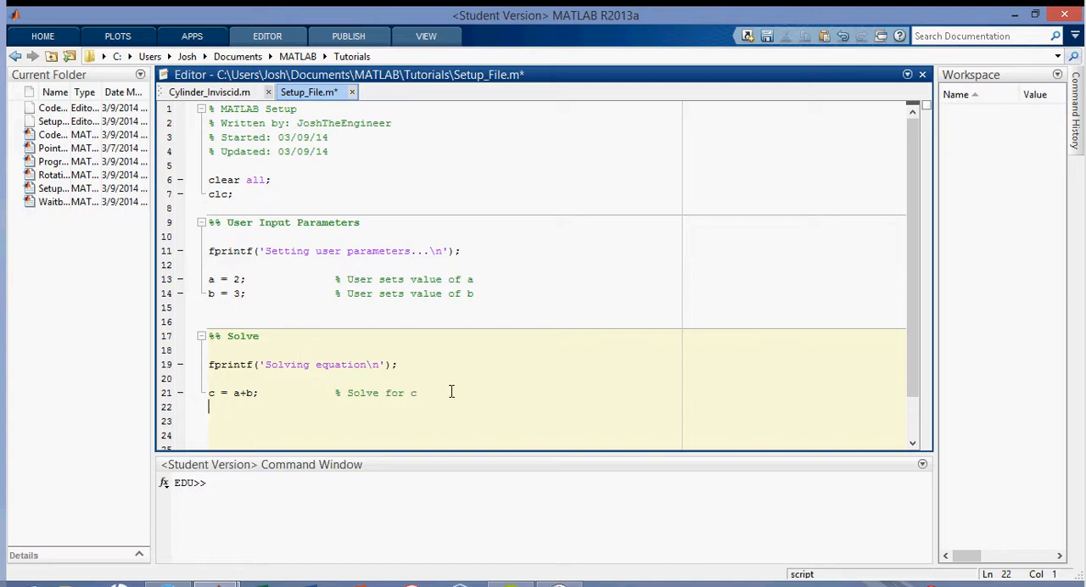
{"action": "type", "text": "fprintf('"}
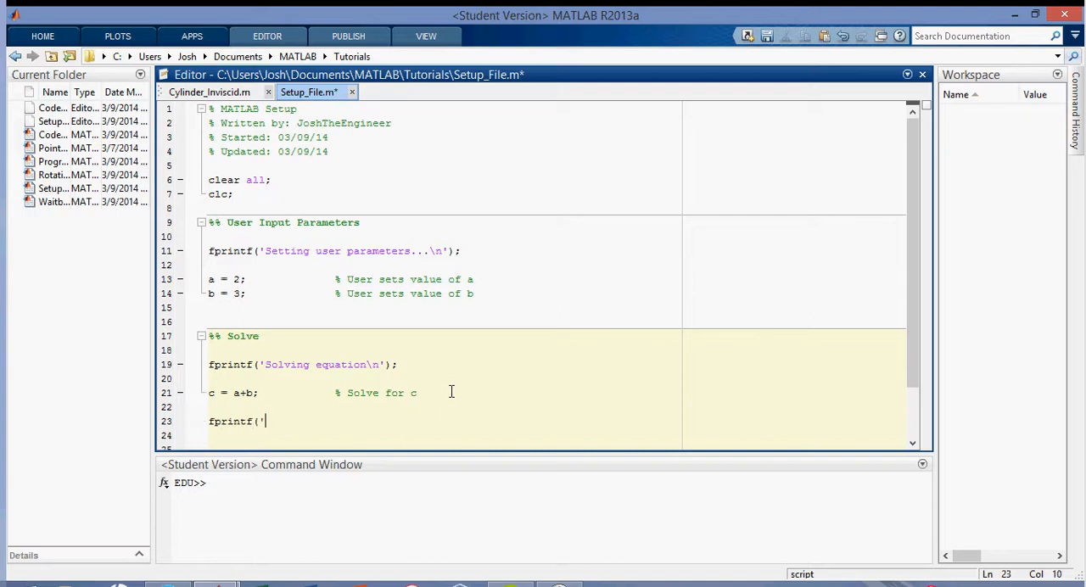
{"action": "type", "text": "c ="}
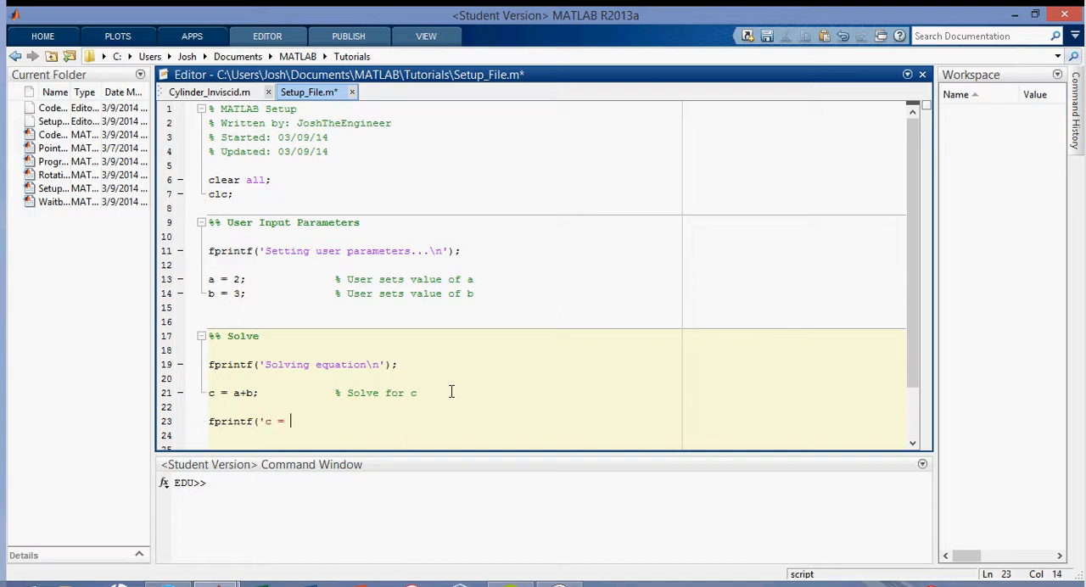
{"action": "type", "text": "%i\\n"}
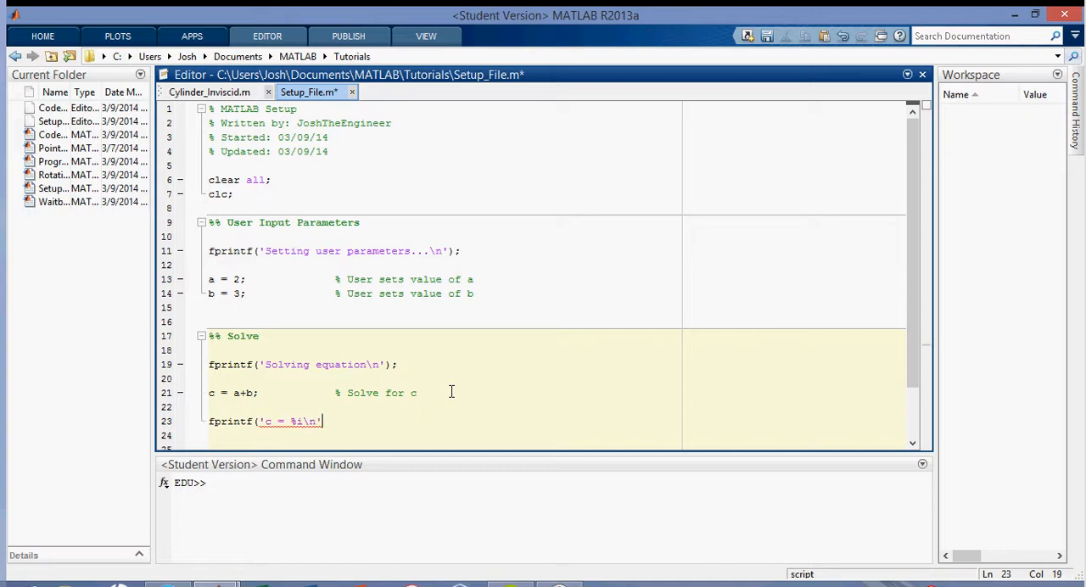
{"action": "type", "text": ",c);"}
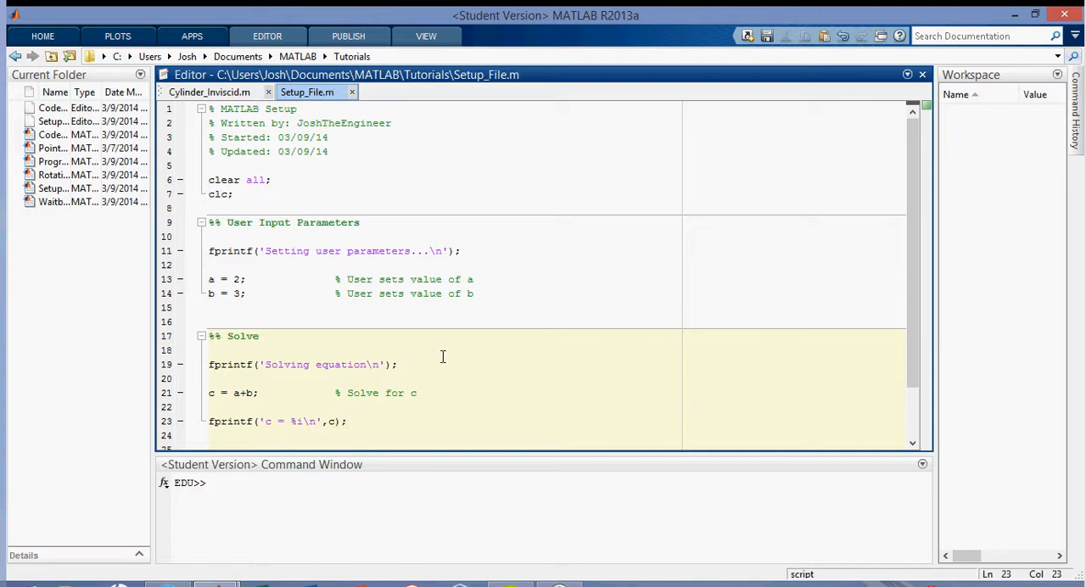
{"action": "left_click", "coordinate": [238, 207]}
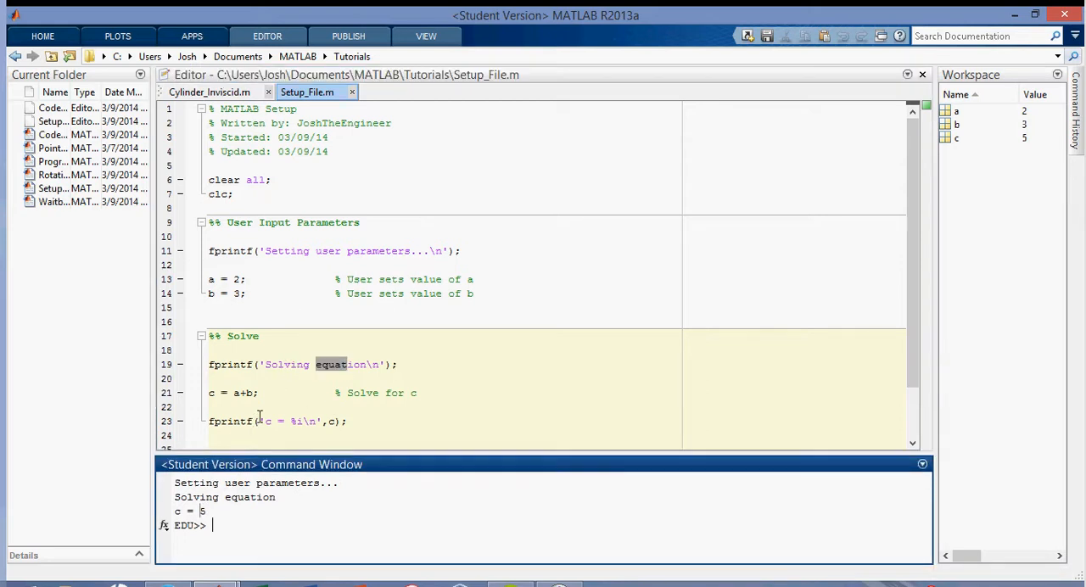
{"action": "left_click", "coordinate": [348, 421]}
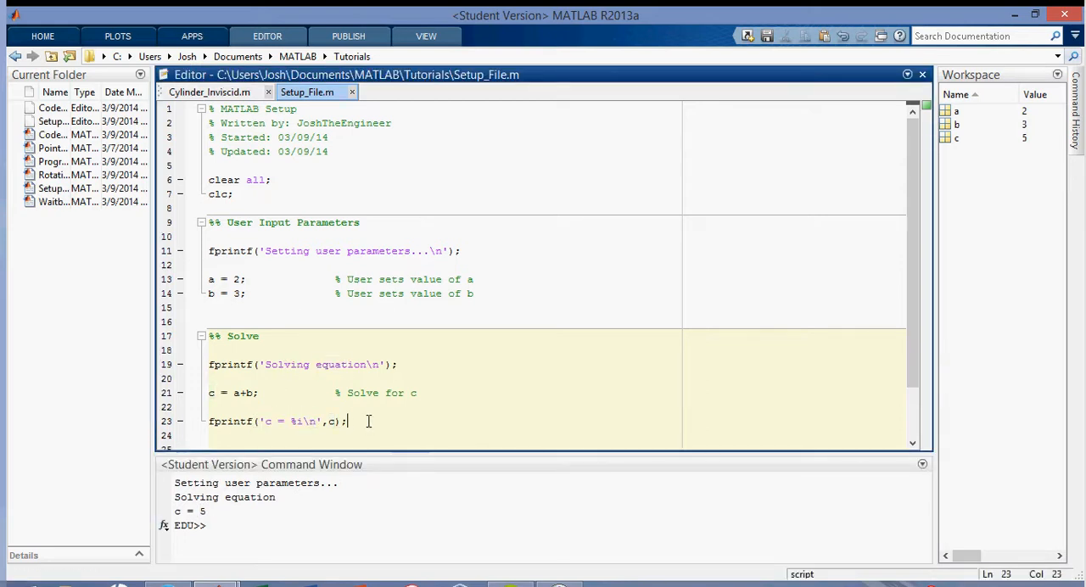
{"action": "left_click", "coordinate": [234, 193]}
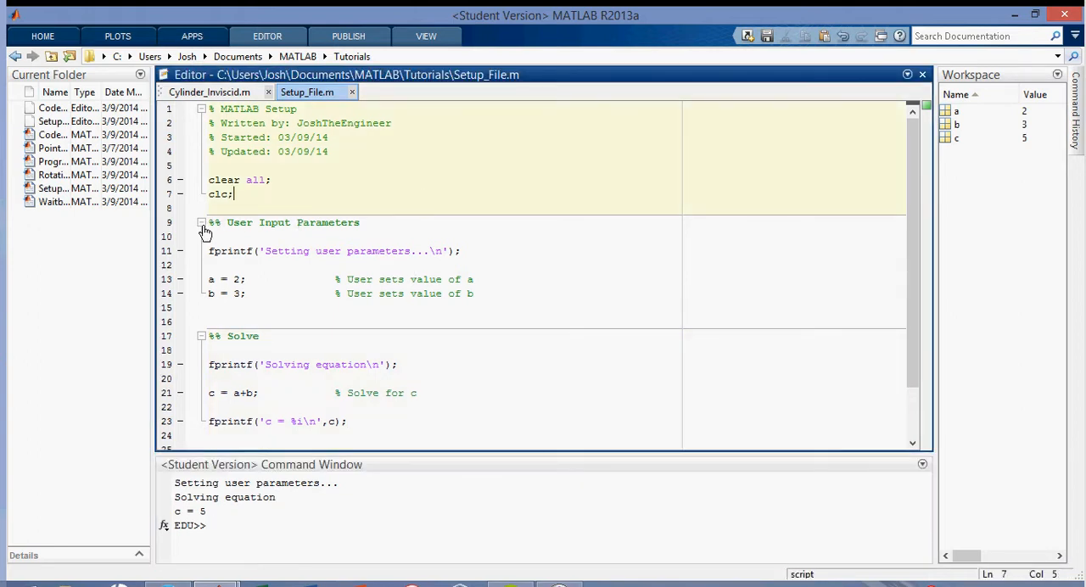
Run the header section to clear everything, then the Solve section, checking output c = 5
{"action": "left_click", "coordinate": [202, 222]}
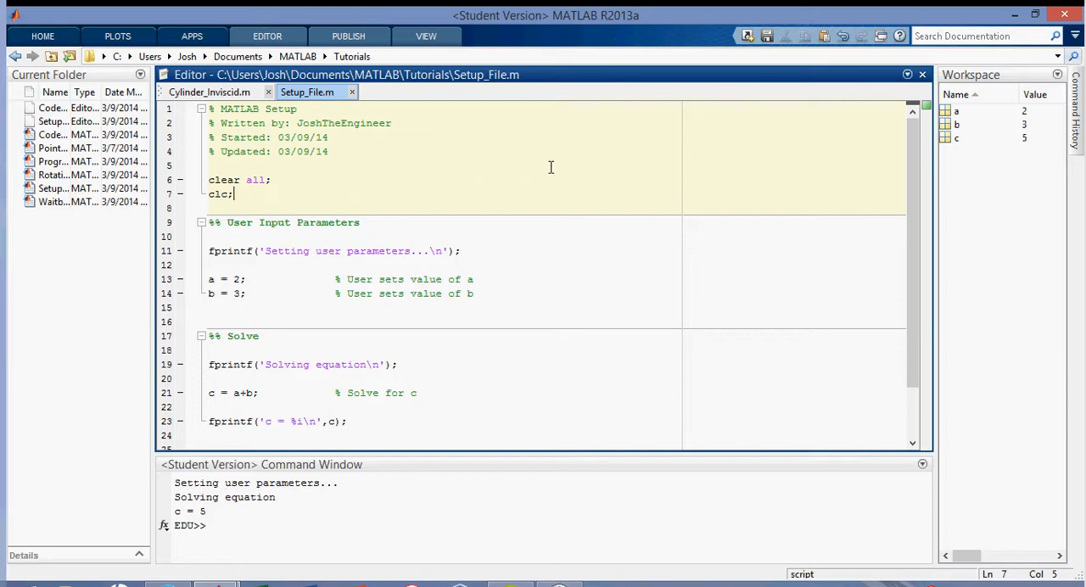
{"action": "mouse_move", "coordinate": [980, 143]}
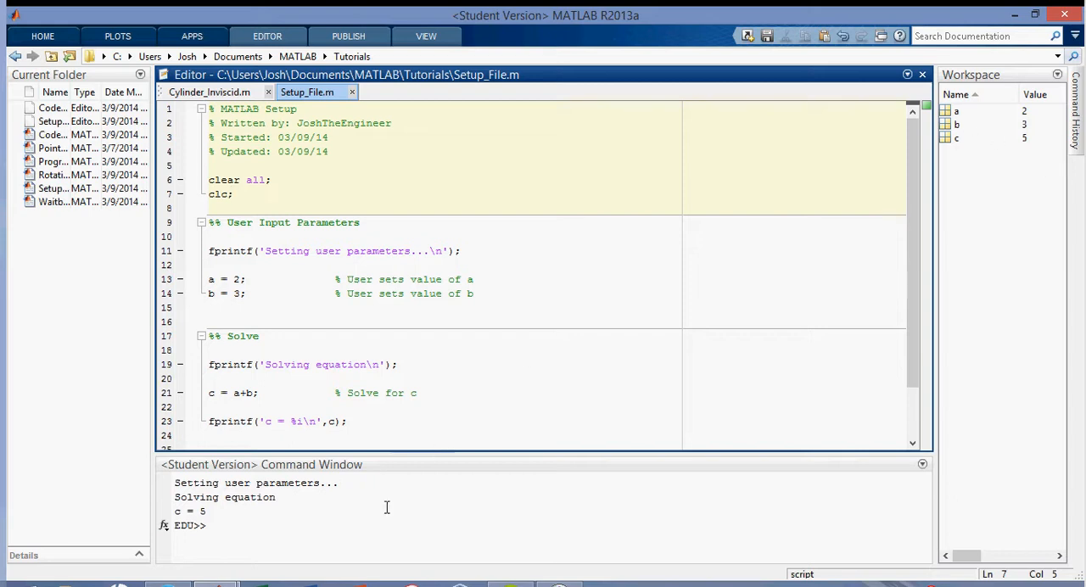
{"action": "mouse_move", "coordinate": [441, 197]}
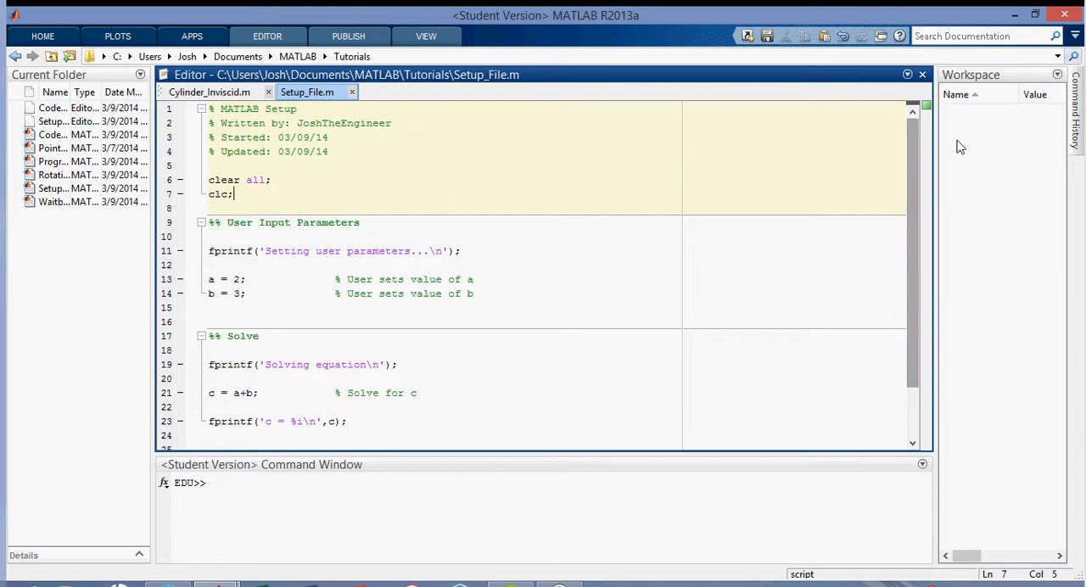
{"action": "mouse_move", "coordinate": [368, 533]}
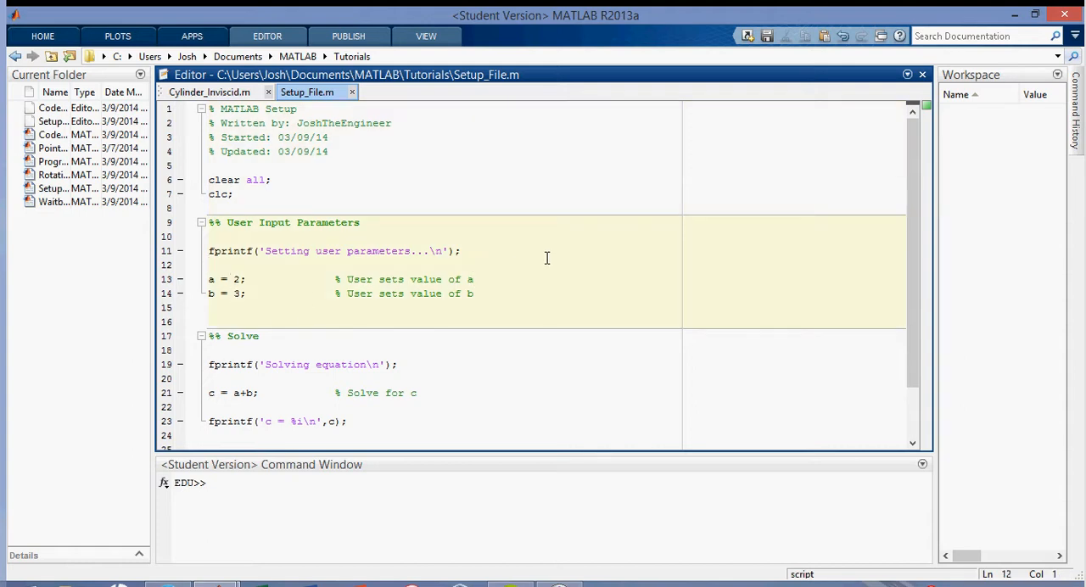
{"action": "mouse_move", "coordinate": [973, 112]}
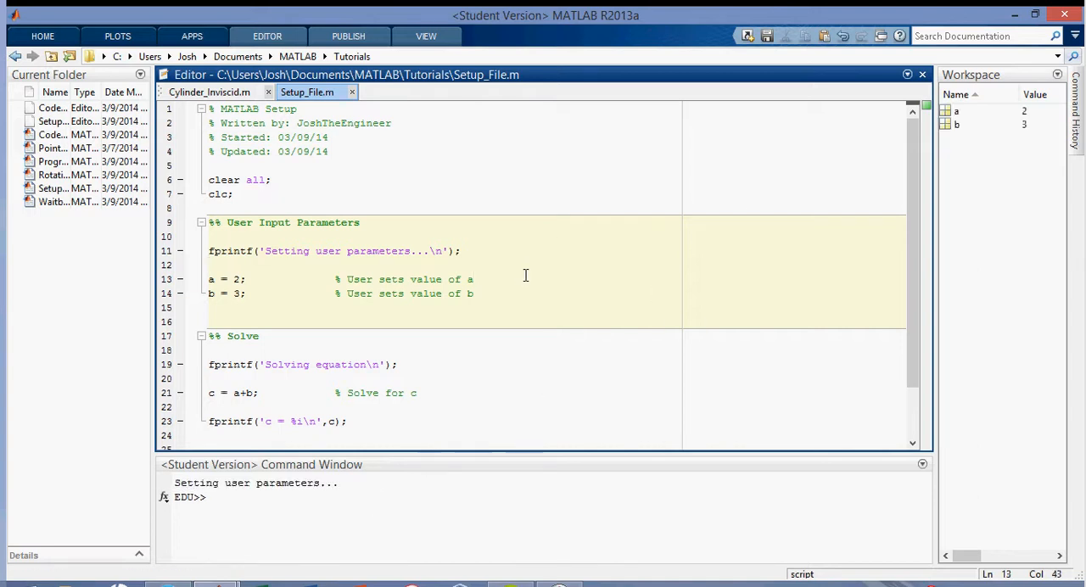
{"action": "left_click", "coordinate": [493, 392]}
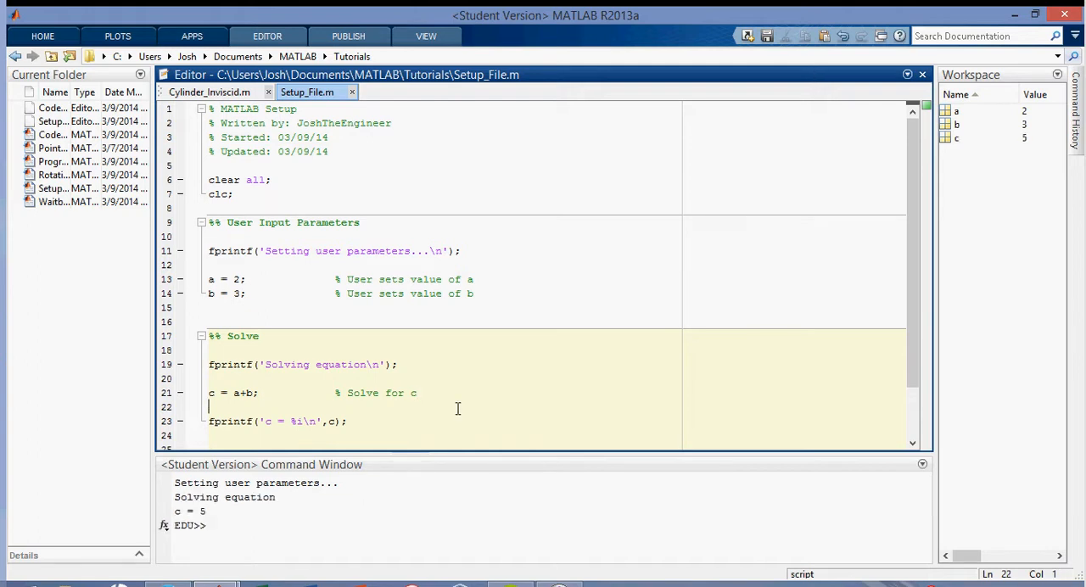
{"action": "mouse_move", "coordinate": [311, 351]}
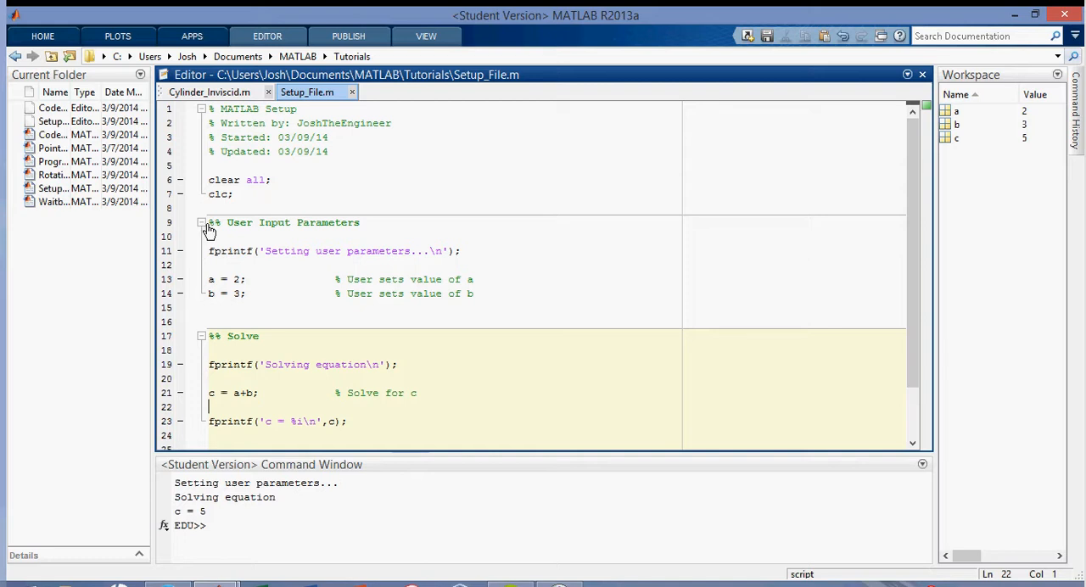
{"action": "scroll", "scroll_direction": "down", "scroll_amount": 3}
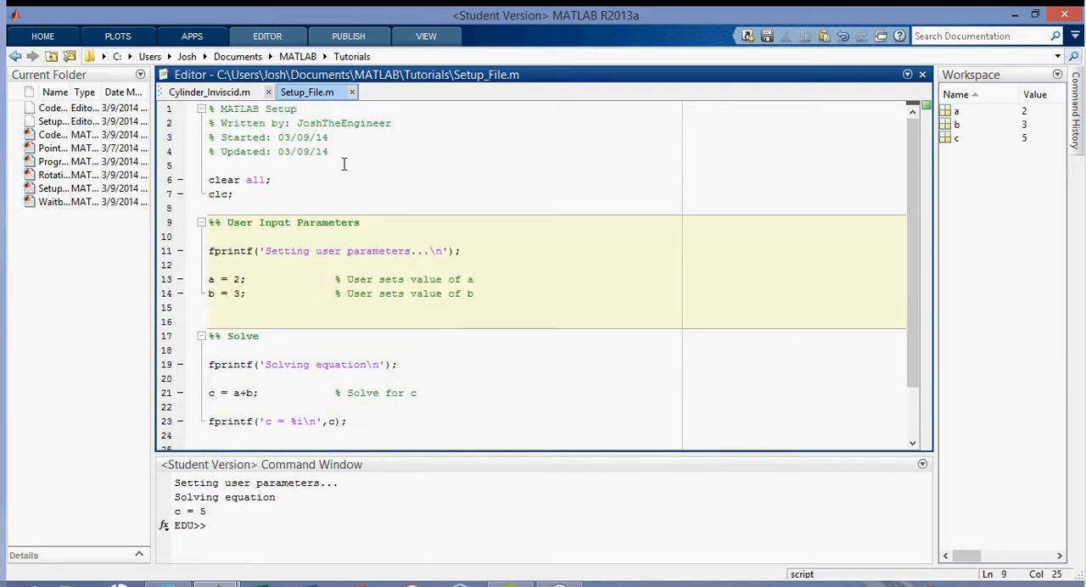
Switch to Cylinder_Inviscid.m and inspect its folded Input Grid File section heading
{"action": "left_click", "coordinate": [210, 92]}
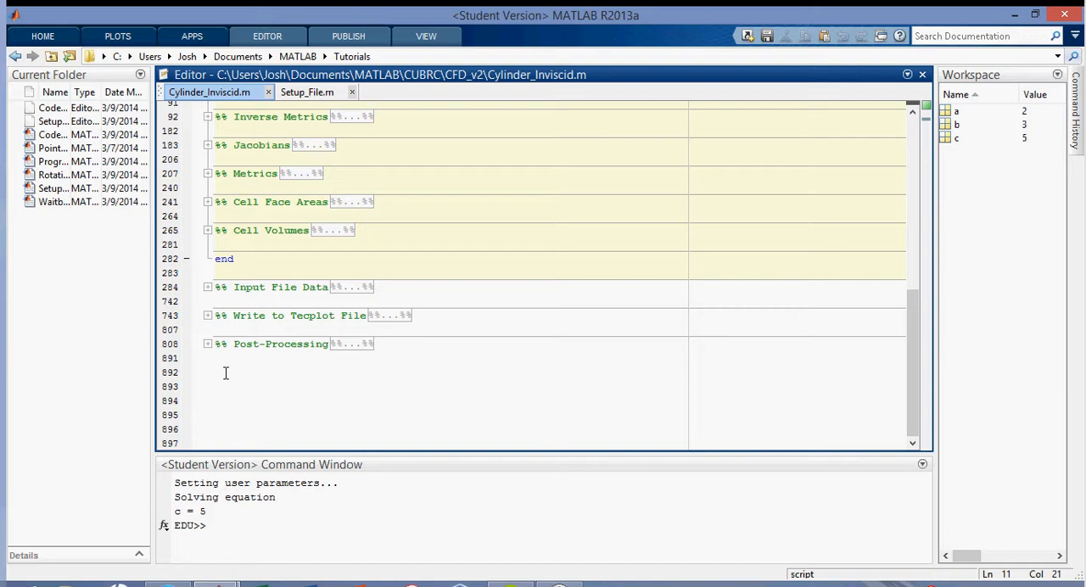
{"action": "mouse_move", "coordinate": [527, 329]}
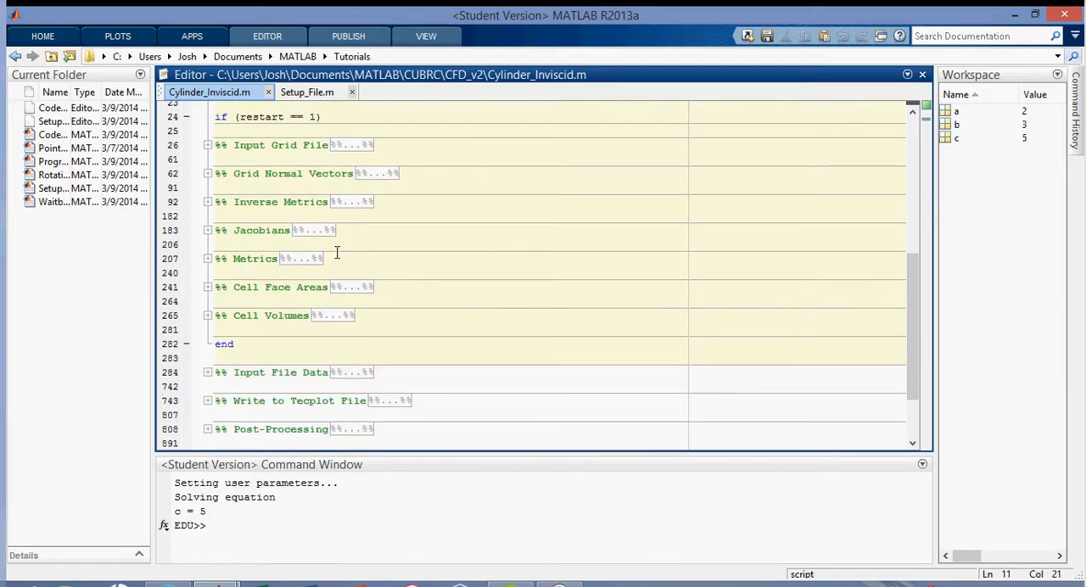
{"action": "left_click", "coordinate": [207, 146]}
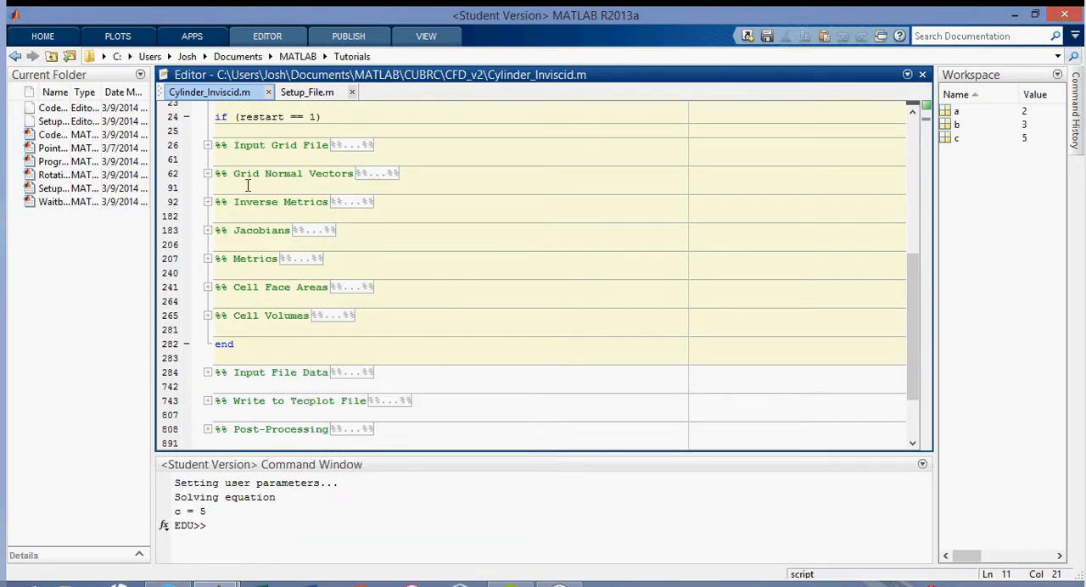
{"action": "double_click", "coordinate": [263, 144]}
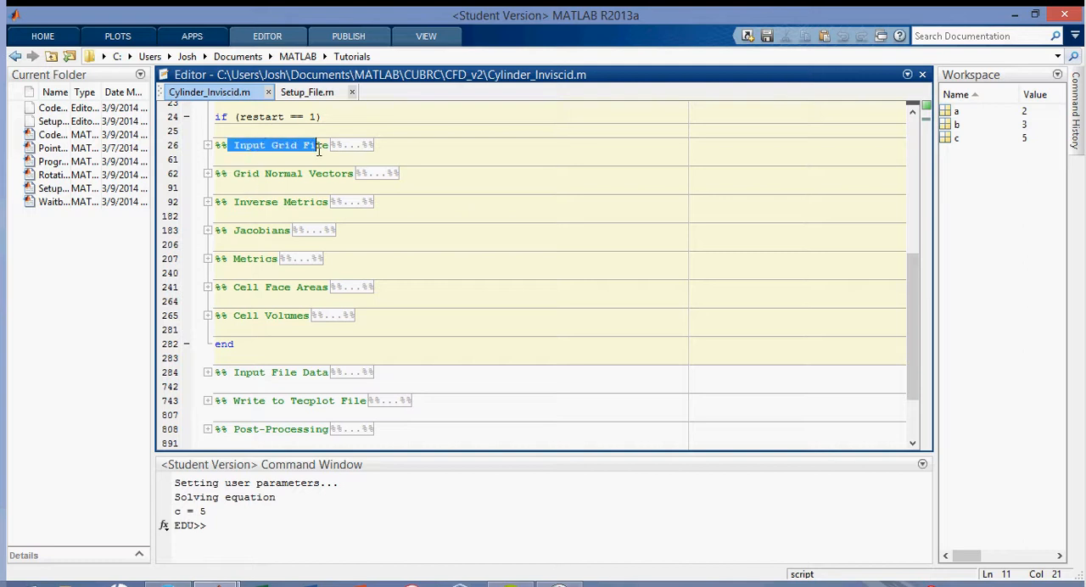
{"action": "left_click", "coordinate": [207, 146]}
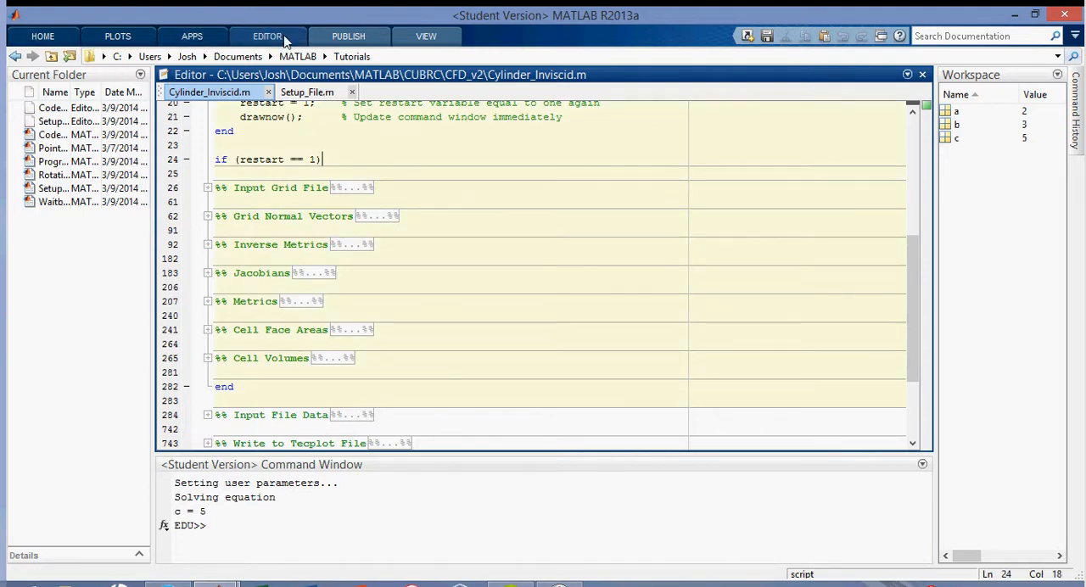
{"action": "left_click", "coordinate": [43, 36]}
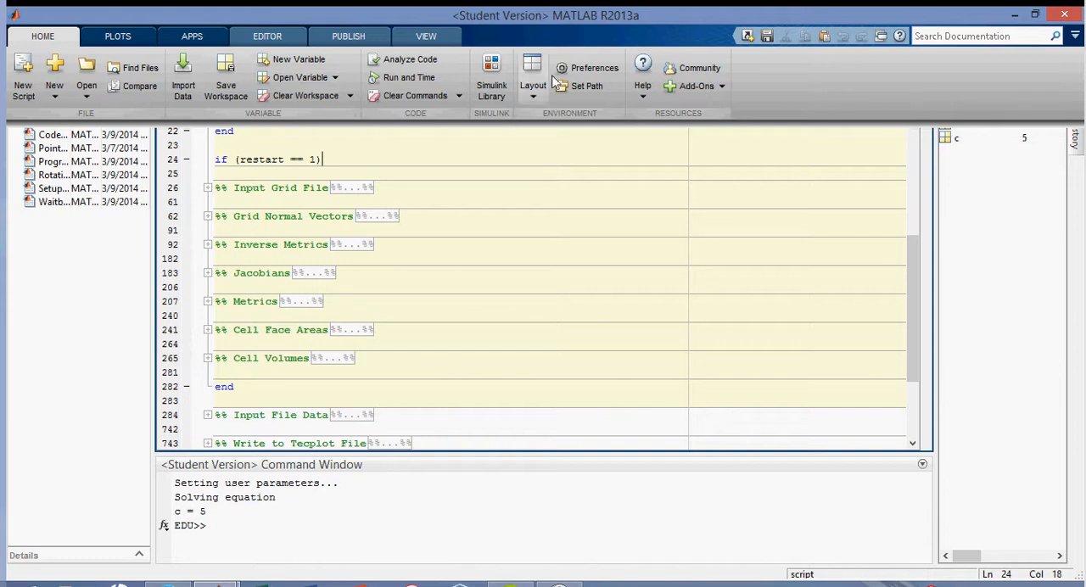
Review Editor/Debugger Code Folding preferences and cancel without changes
{"action": "left_click", "coordinate": [587, 68]}
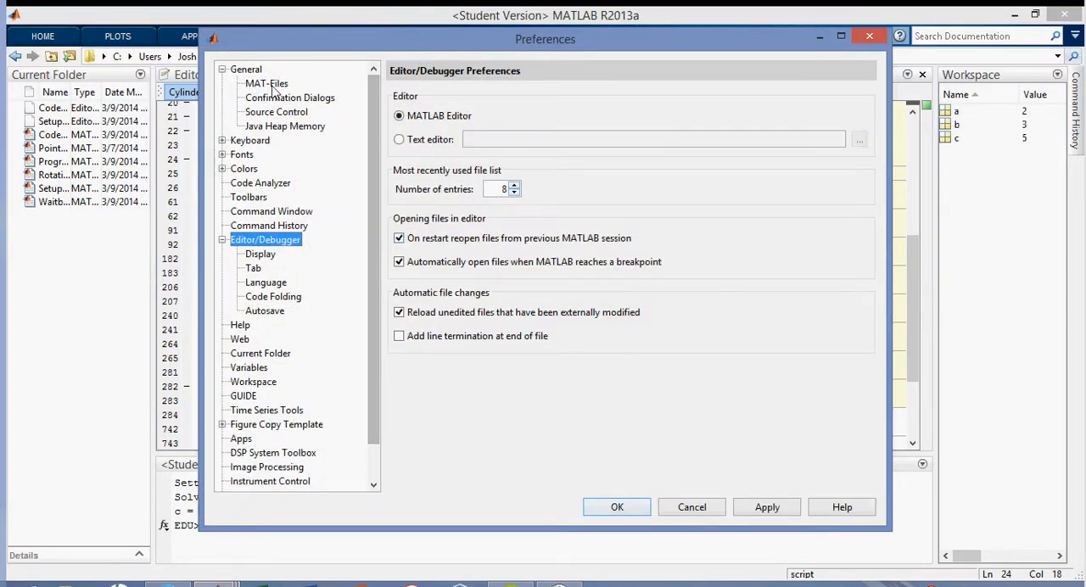
{"action": "mouse_move", "coordinate": [278, 297]}
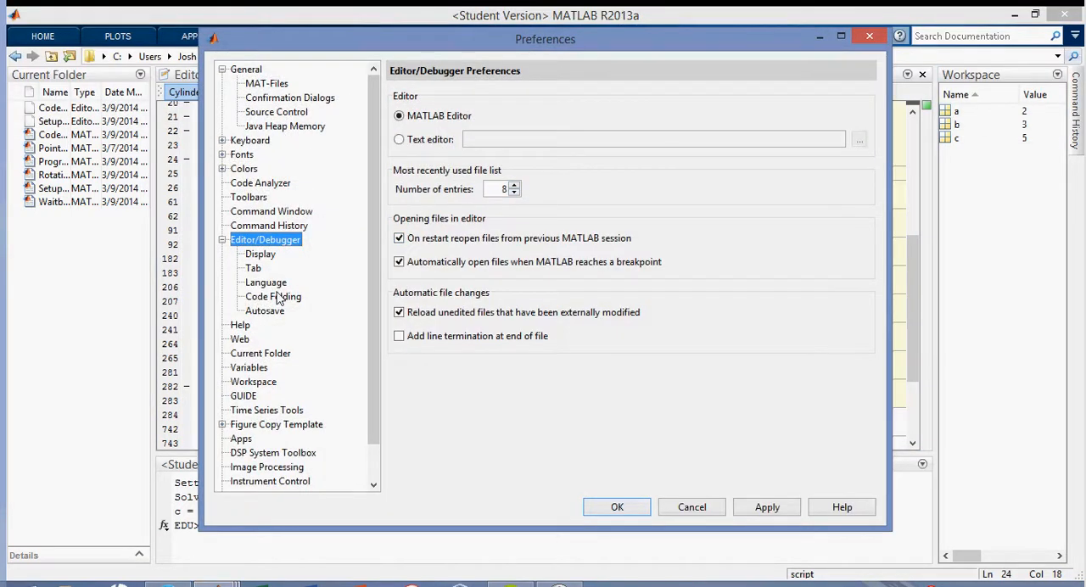
{"action": "left_click", "coordinate": [273, 295]}
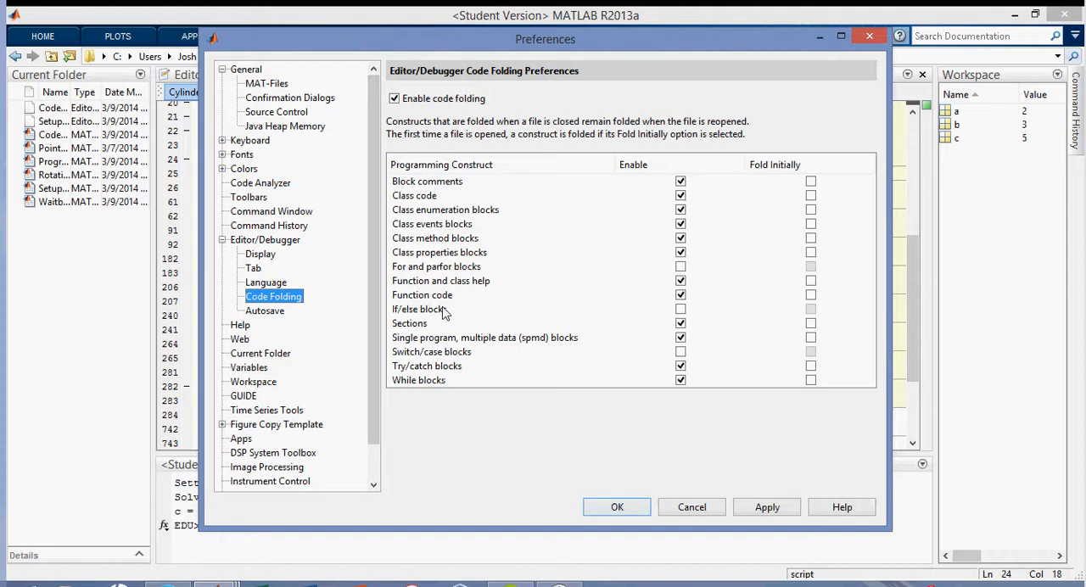
{"action": "mouse_move", "coordinate": [723, 496]}
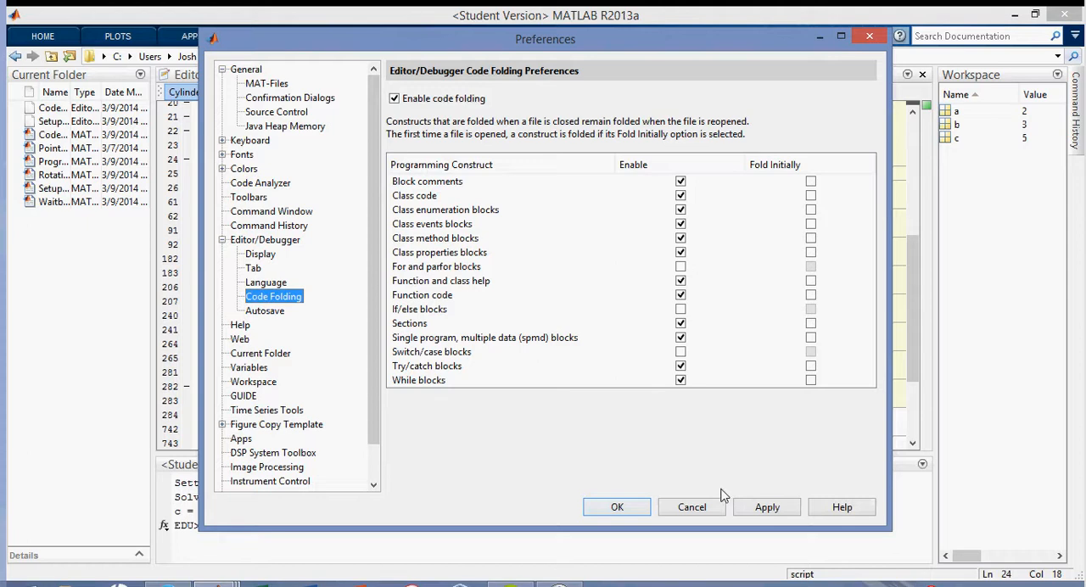
{"action": "left_click", "coordinate": [618, 506]}
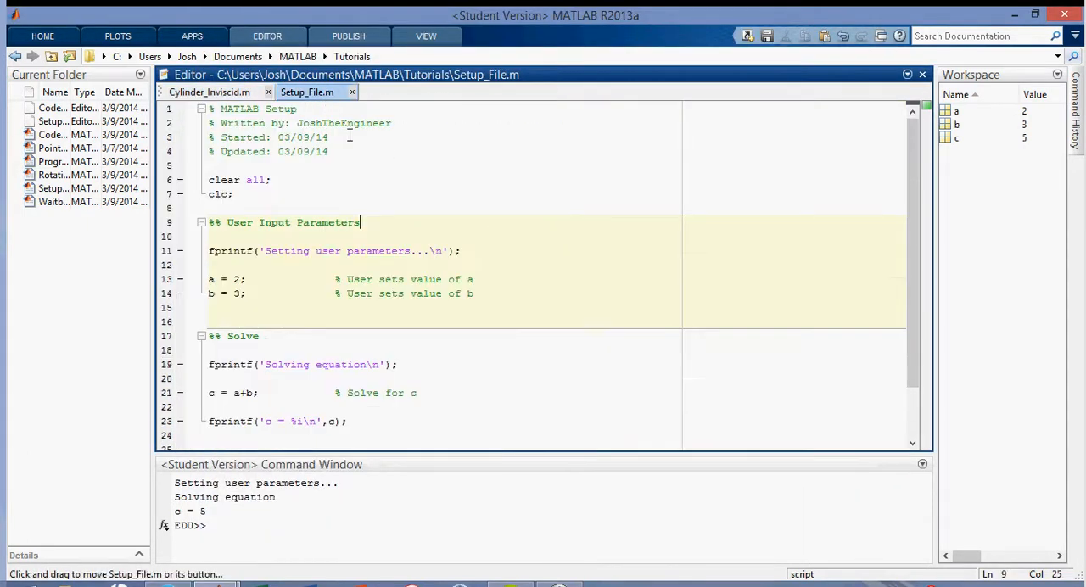
{"action": "left_click", "coordinate": [210, 207]}
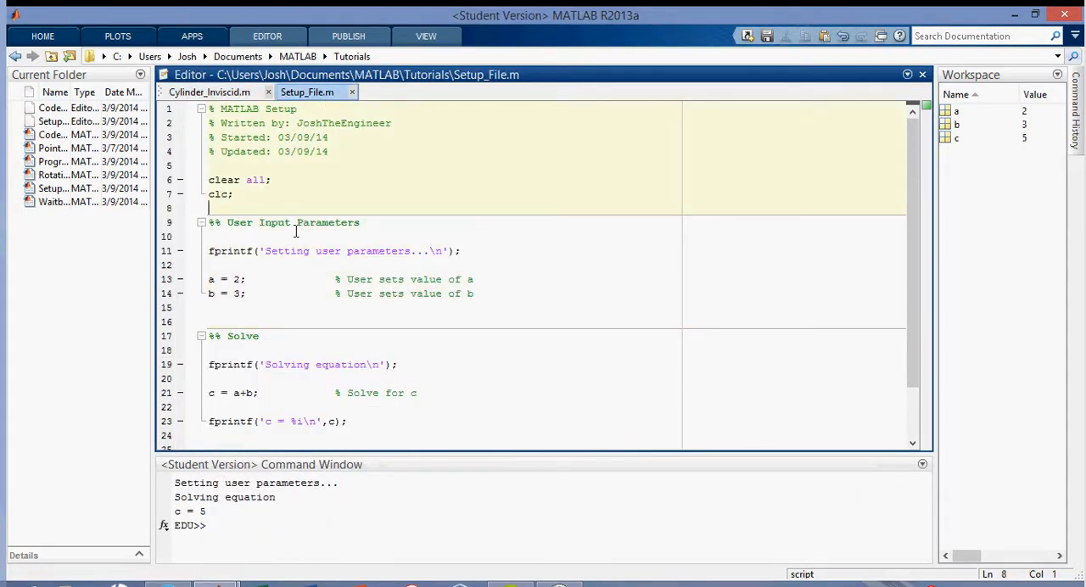
{"action": "scroll", "scroll_direction": "down", "scroll_amount": 3}
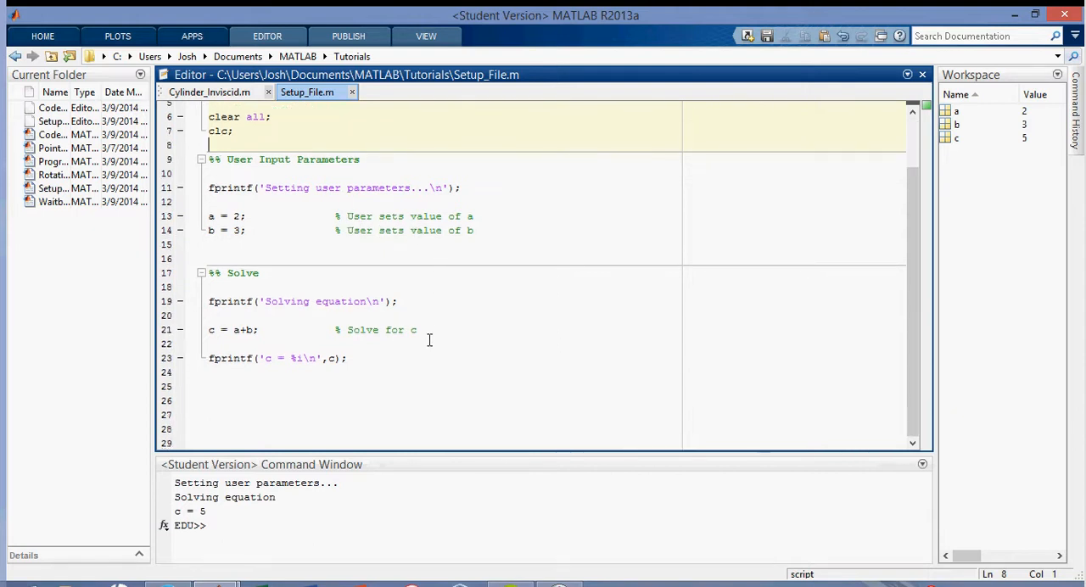